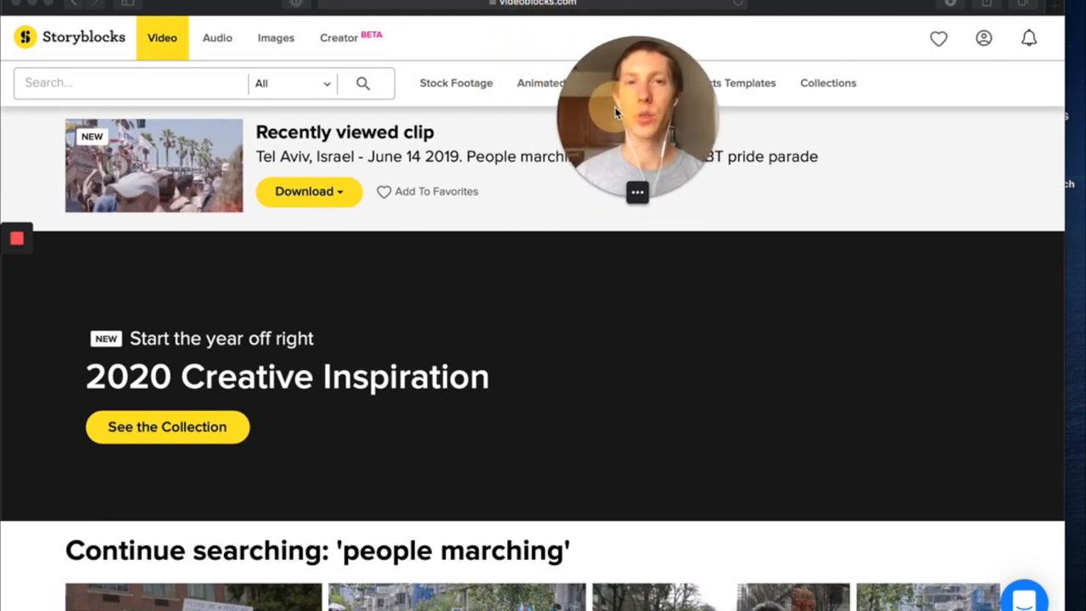
{"action": "mouse_move", "coordinate": [215, 48]}
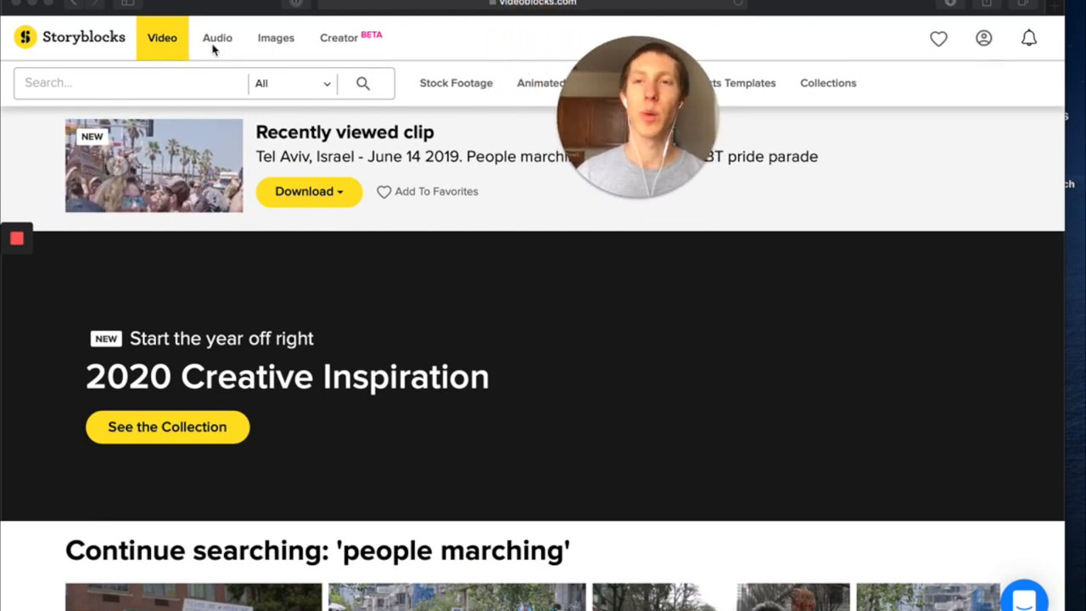
{"action": "mouse_move", "coordinate": [443, 99]}
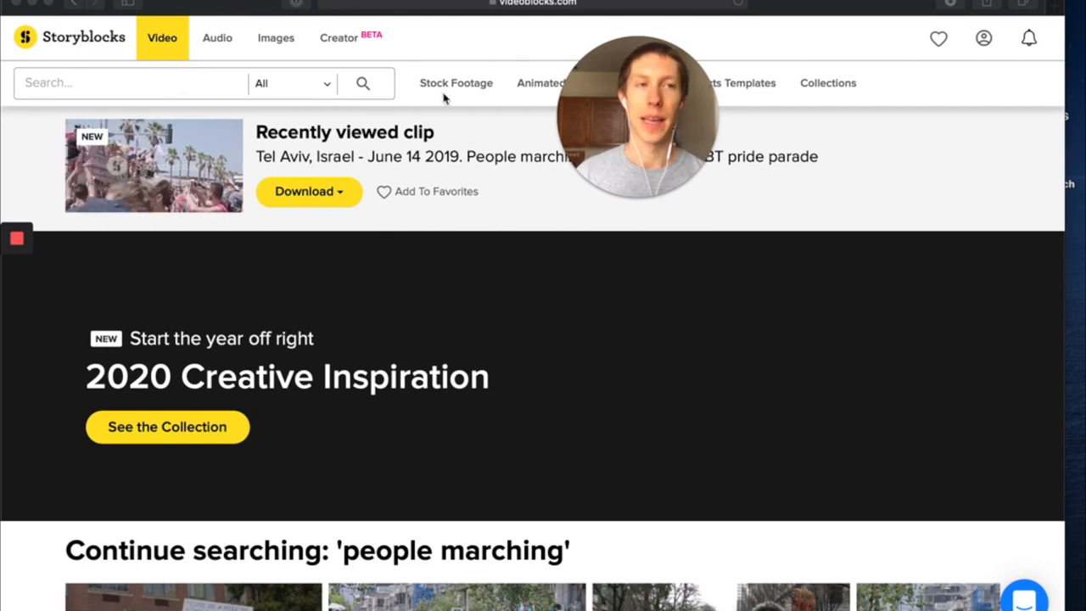
Search the Storyblocks video library for 'skateboard' via the 'ska' suggestion and scroll the 1,604 results
{"action": "left_click", "coordinate": [127, 82]}
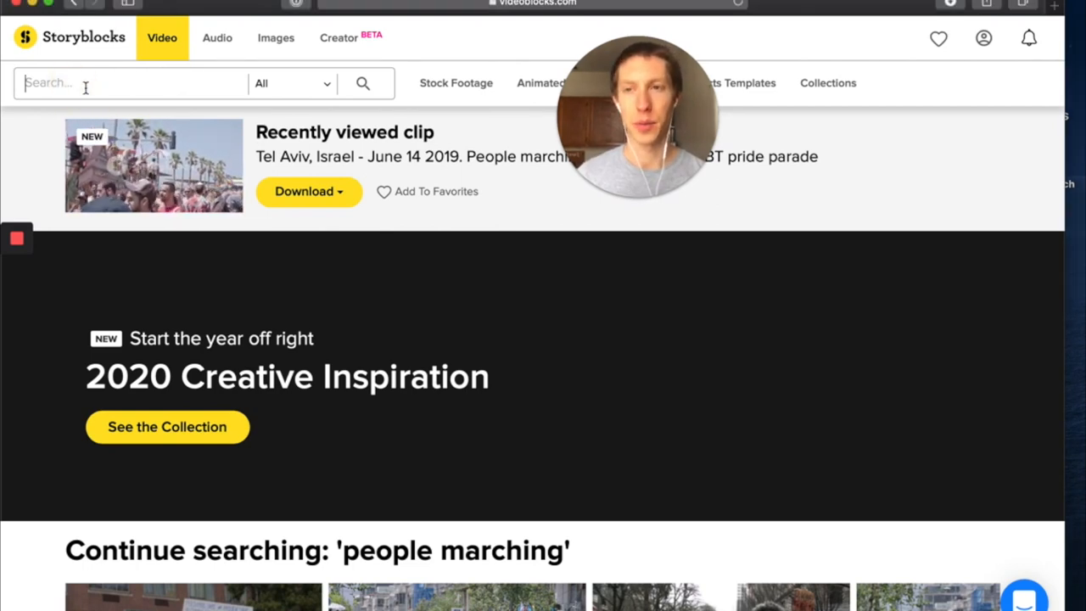
{"action": "mouse_move", "coordinate": [133, 135]}
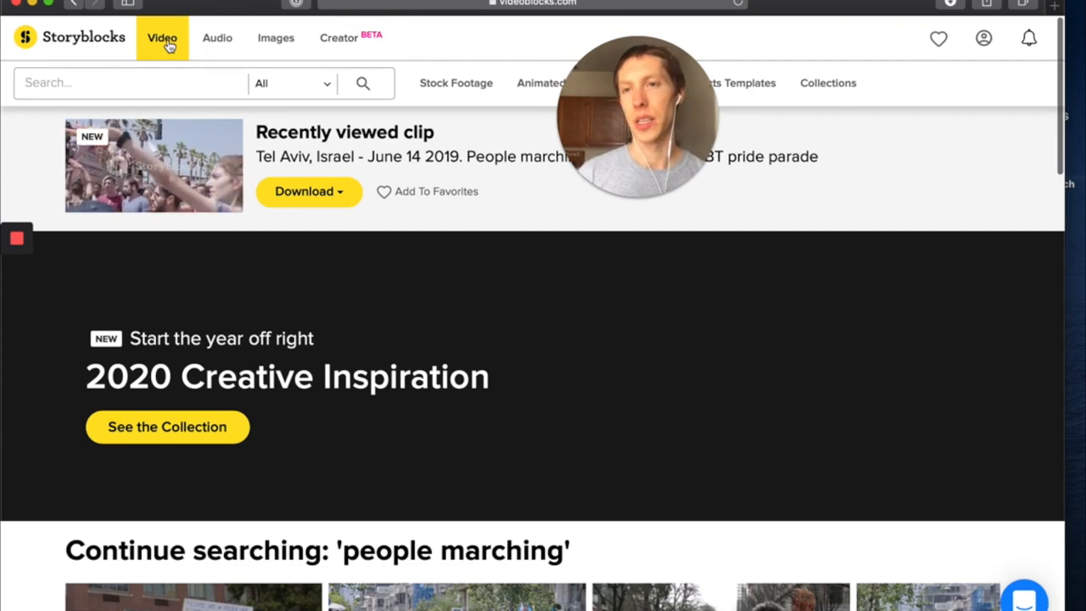
{"action": "left_click", "coordinate": [127, 82]}
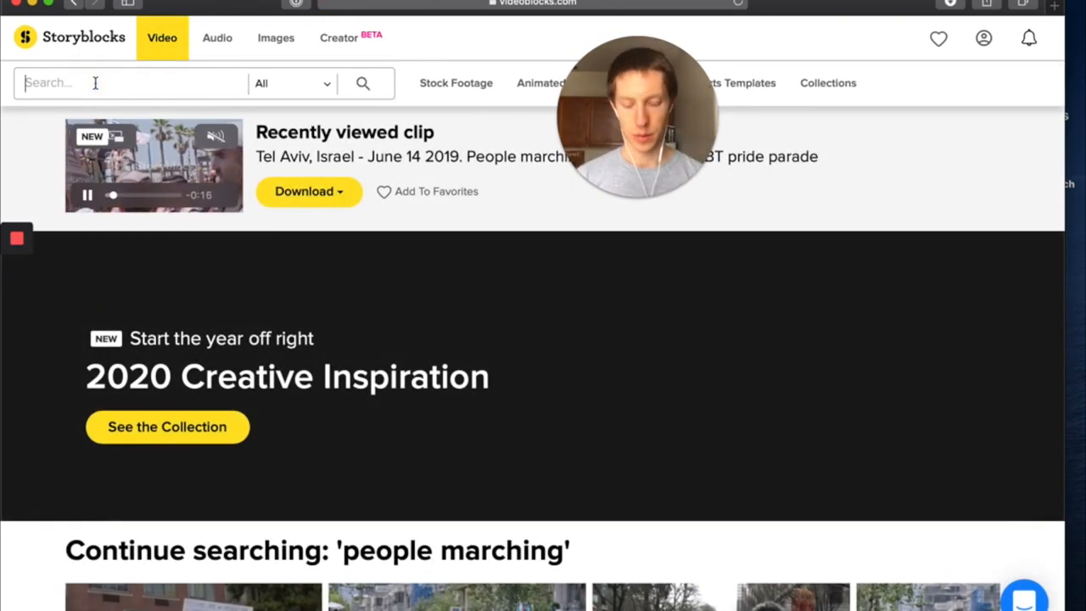
{"action": "type", "text": "ska"}
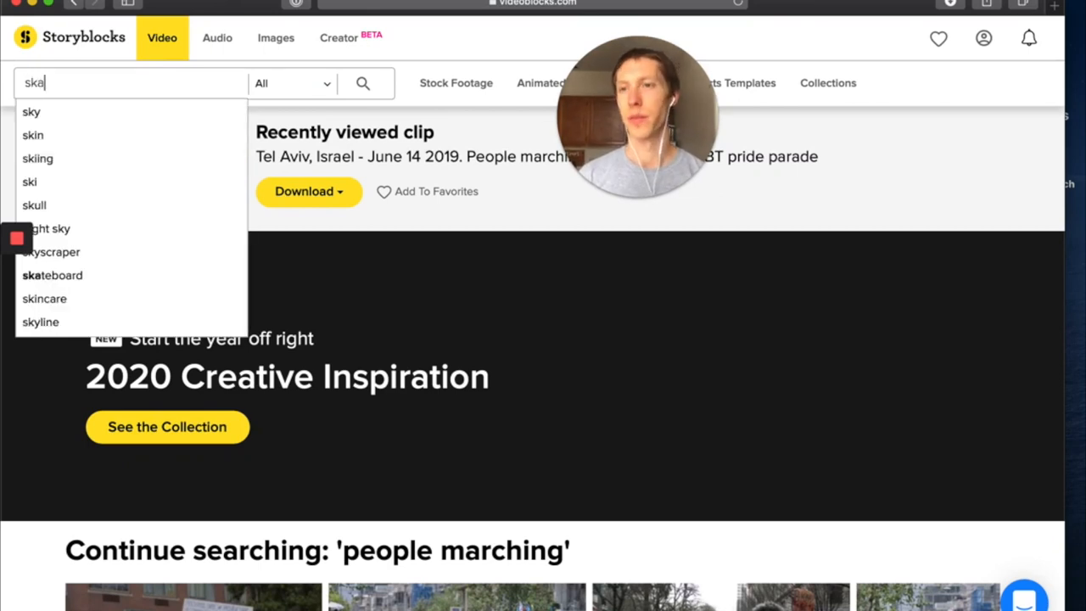
{"action": "left_click", "coordinate": [54, 275]}
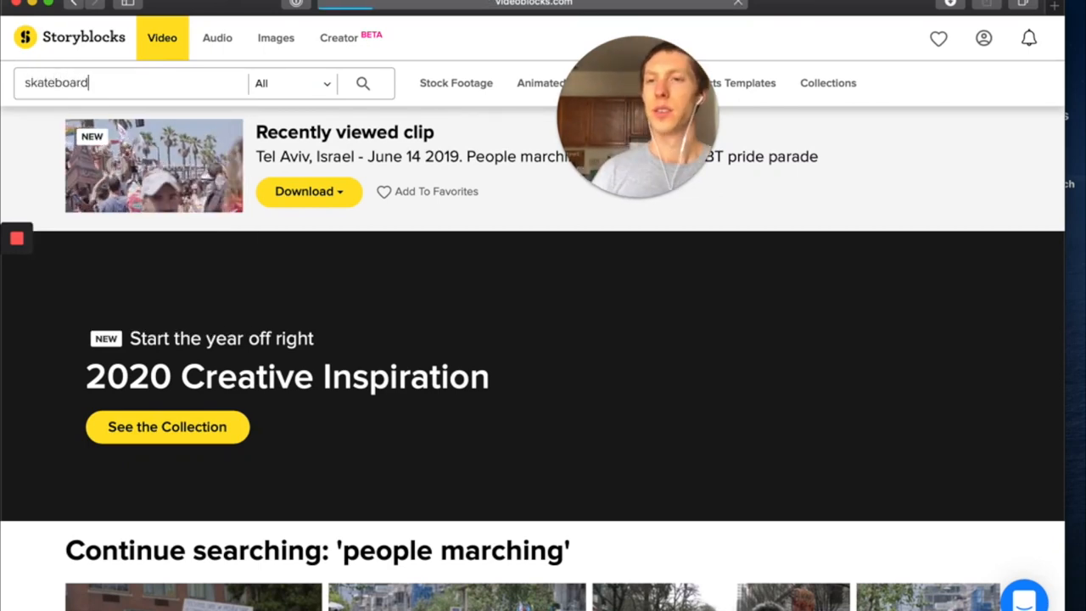
{"action": "left_click", "coordinate": [362, 83]}
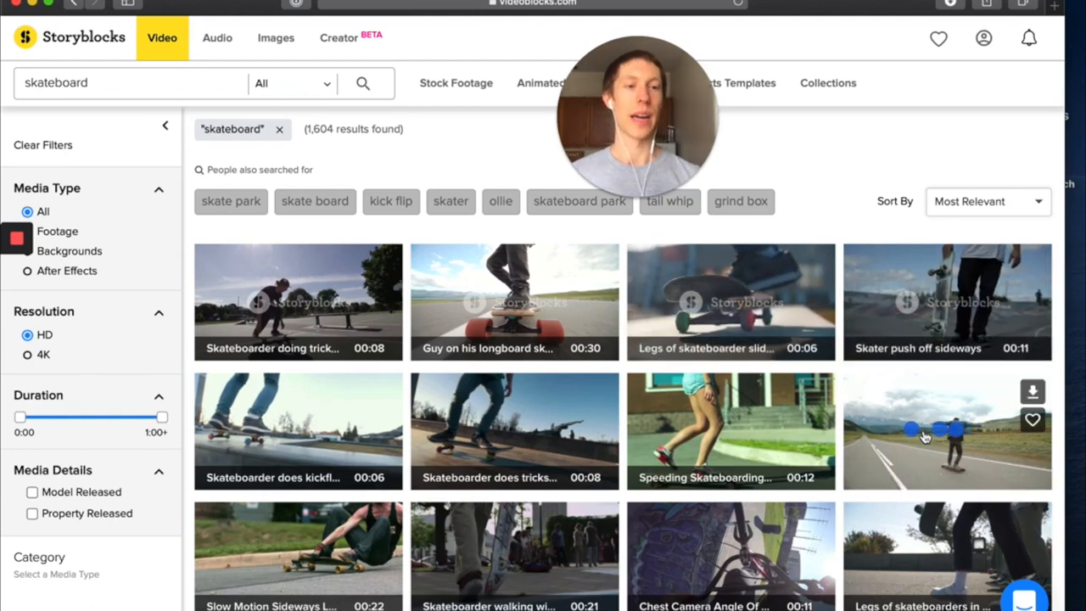
{"action": "mouse_move", "coordinate": [708, 446]}
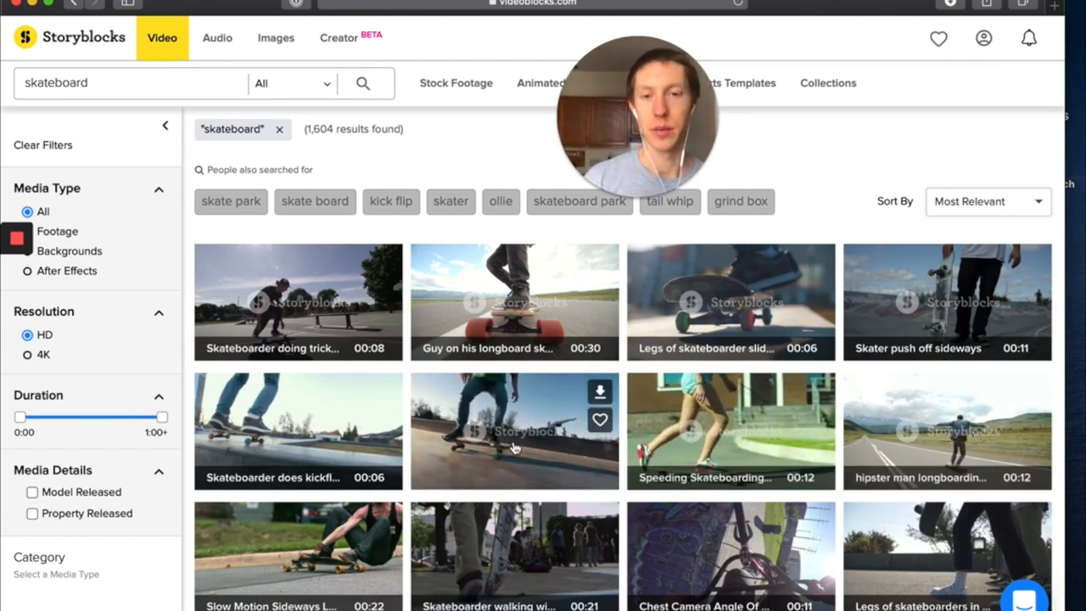
{"action": "scroll", "scroll_direction": "down", "scroll_amount": 3}
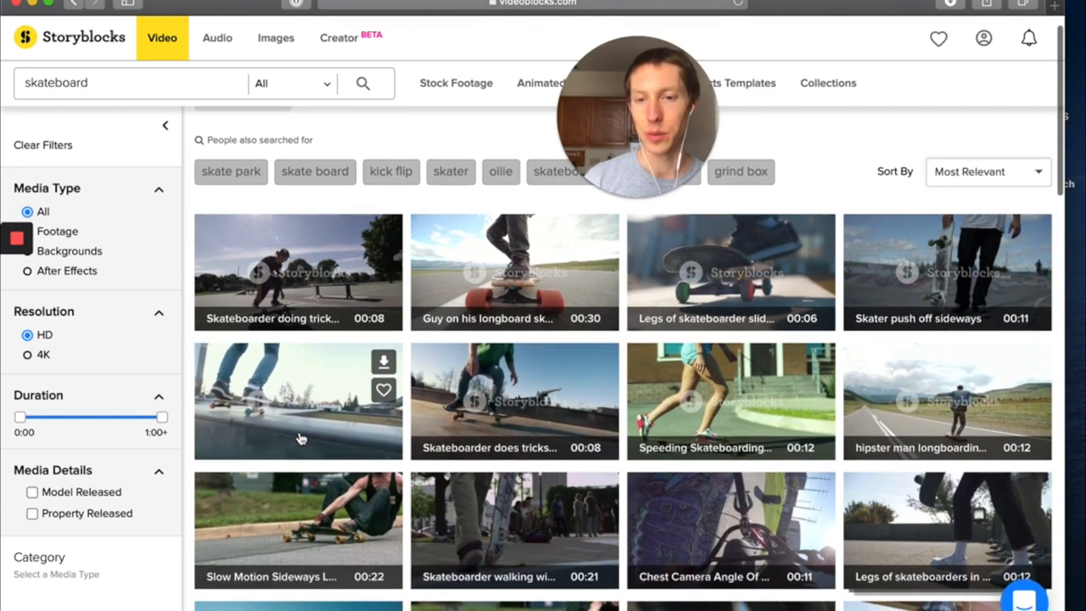
{"action": "scroll", "scroll_direction": "down", "scroll_amount": 3}
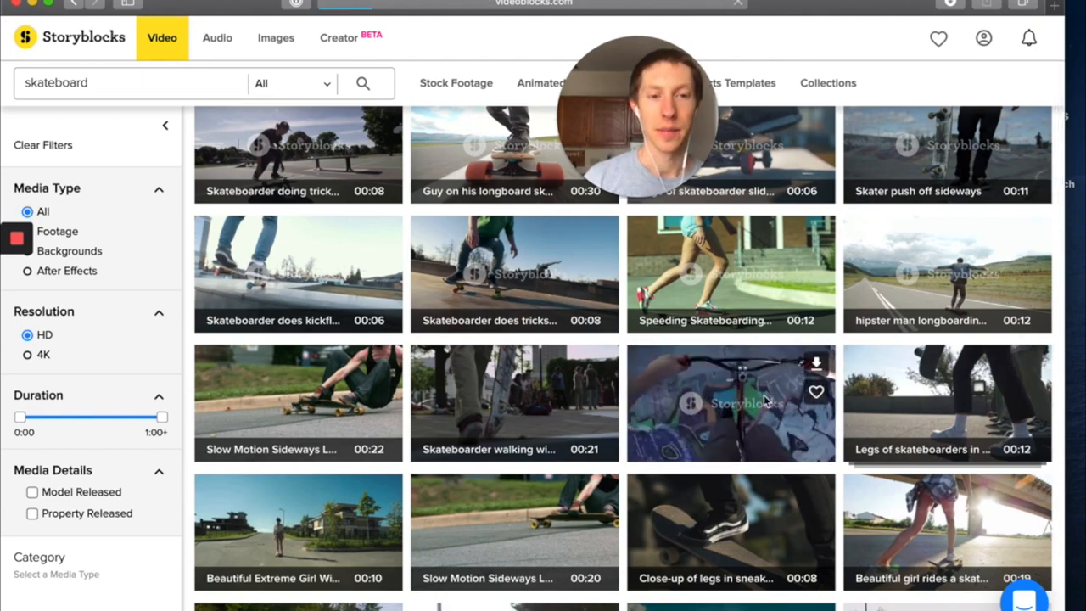
Download the Chest Camera Angle BMX skate park clip as an 11-second HD MOV
{"action": "left_click", "coordinate": [729, 403]}
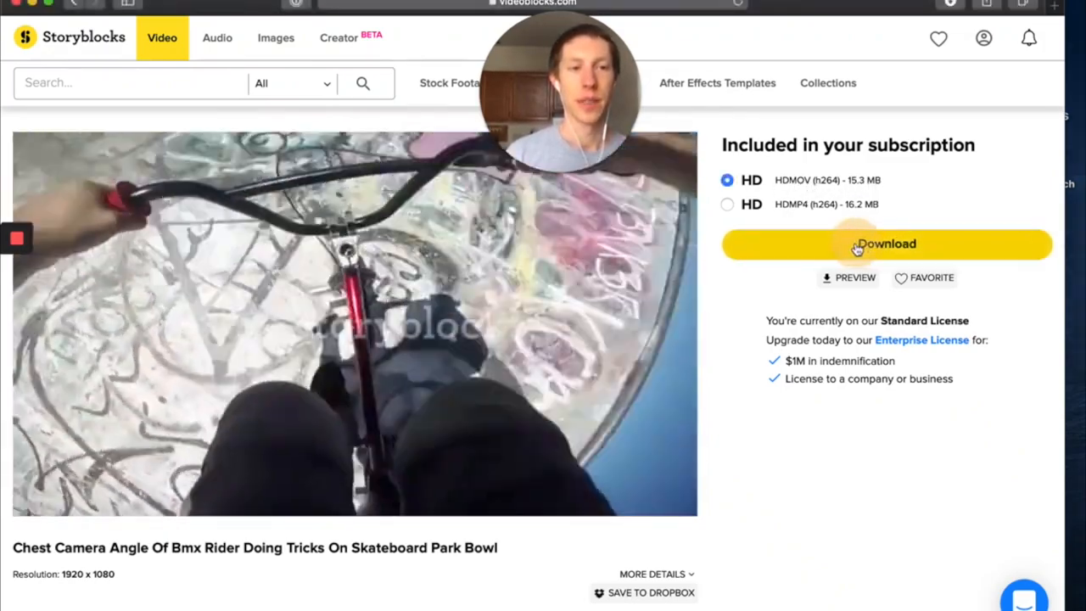
{"action": "left_click", "coordinate": [858, 244]}
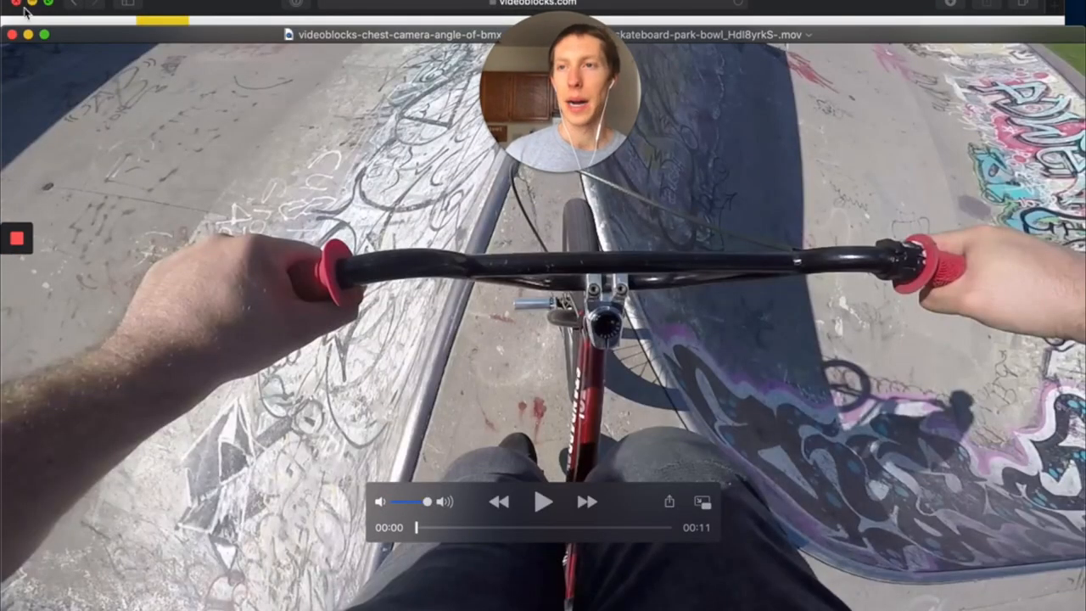
{"action": "mouse_move", "coordinate": [102, 144]}
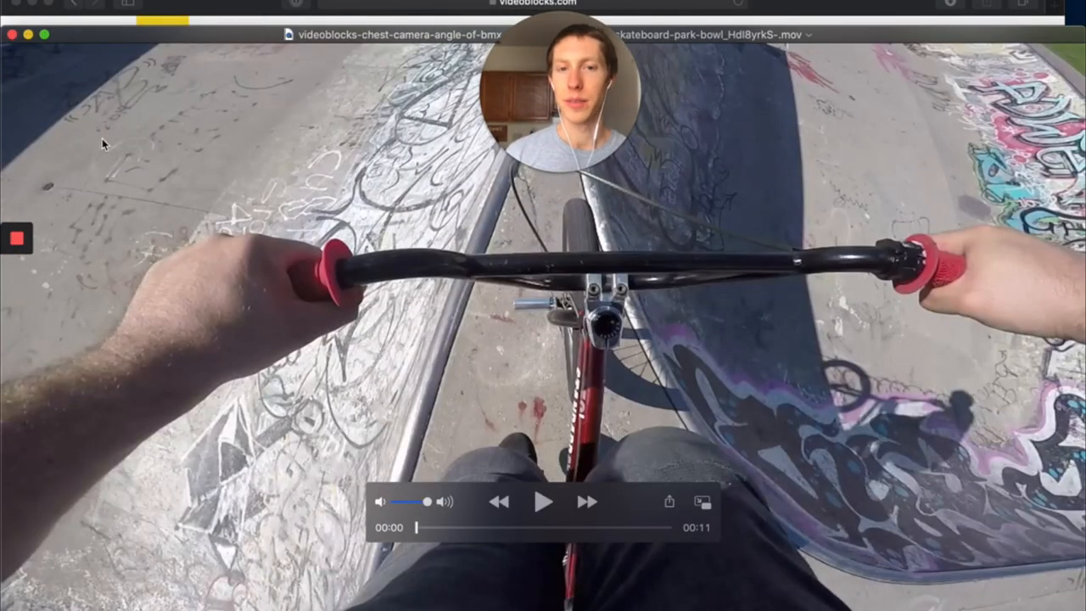
View the downloaded BMX .mov clip in QuickTime Player
{"action": "left_click", "coordinate": [540, 498]}
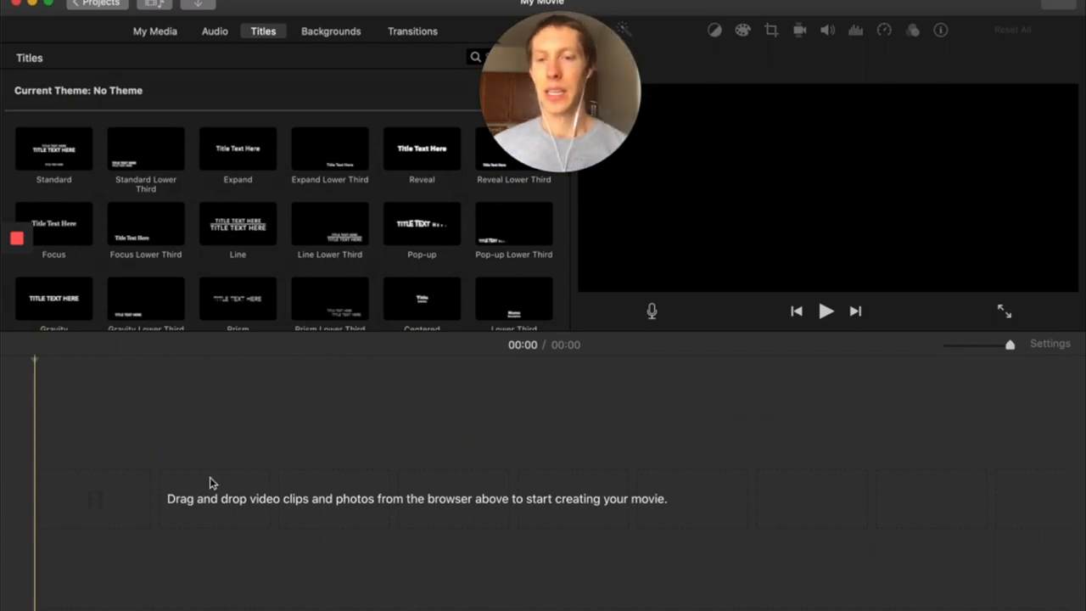
{"action": "mouse_move", "coordinate": [83, 358]}
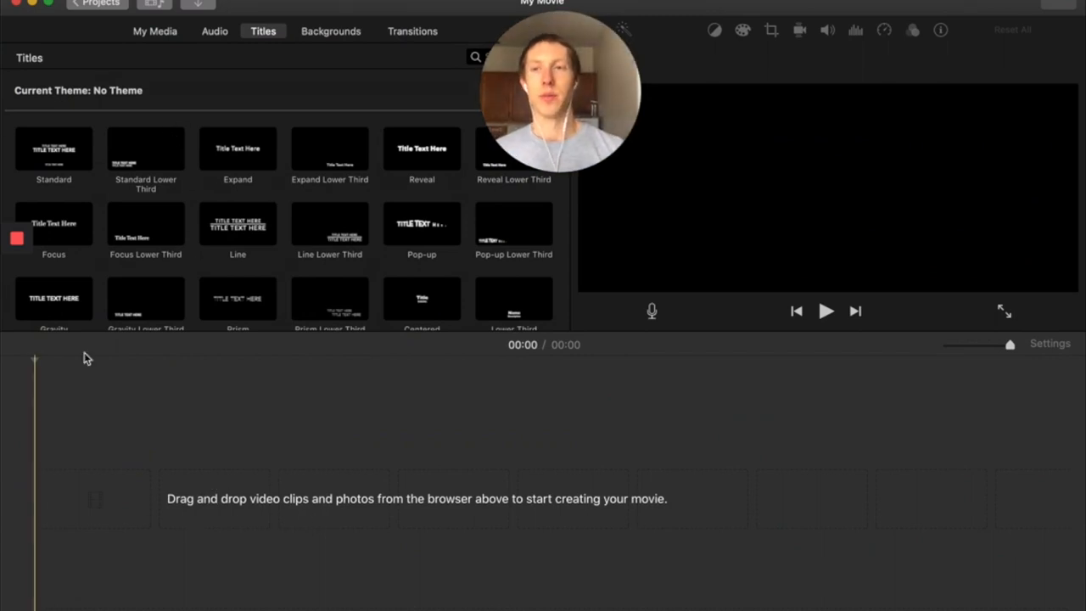
{"action": "mouse_move", "coordinate": [259, 12]}
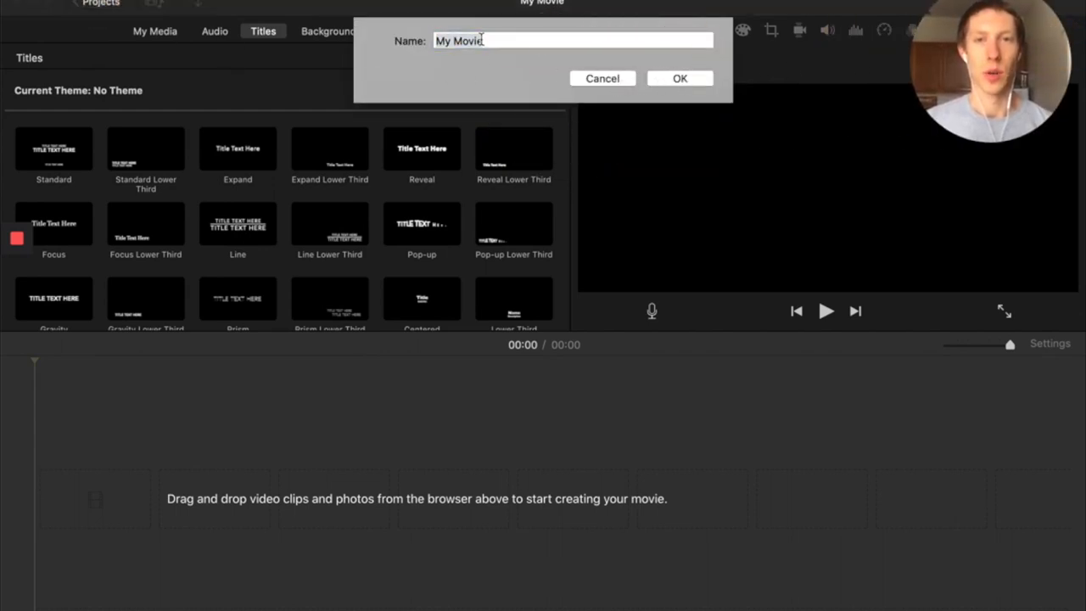
Place the 11-second BMX clip on the My Movie timeline and switch to the Audio library
{"action": "left_click", "coordinate": [679, 78]}
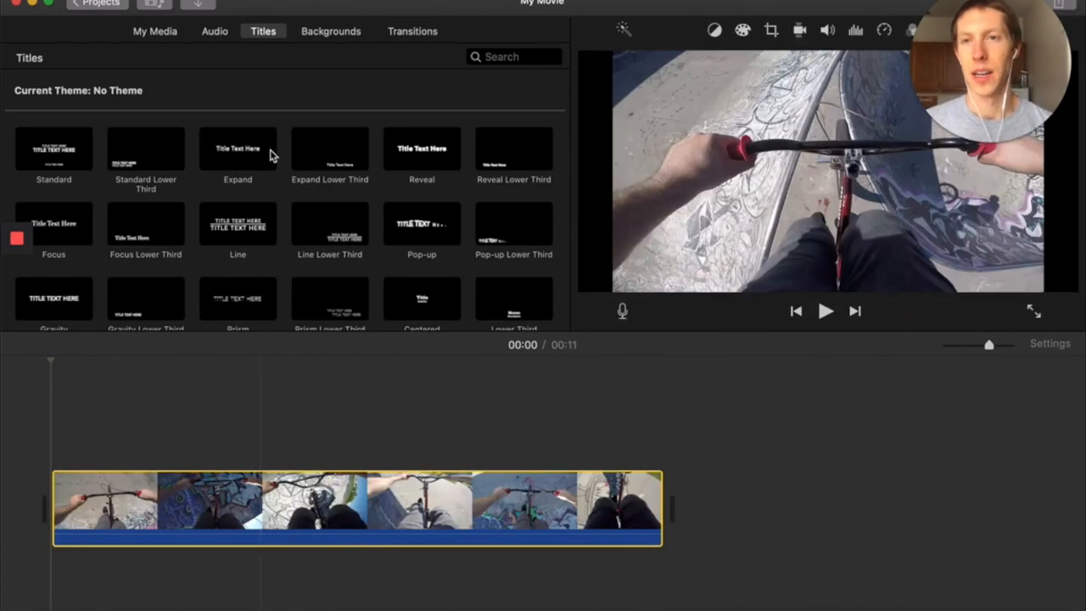
{"action": "left_click", "coordinate": [214, 31]}
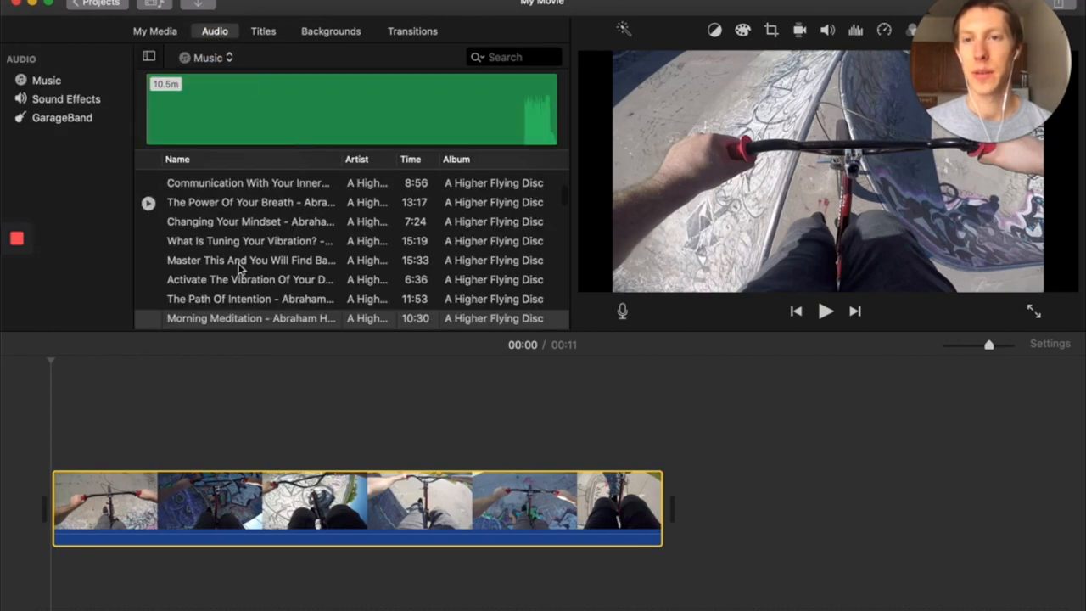
Select the first song in Audio > Music and play its preview
{"action": "left_click", "coordinate": [248, 183]}
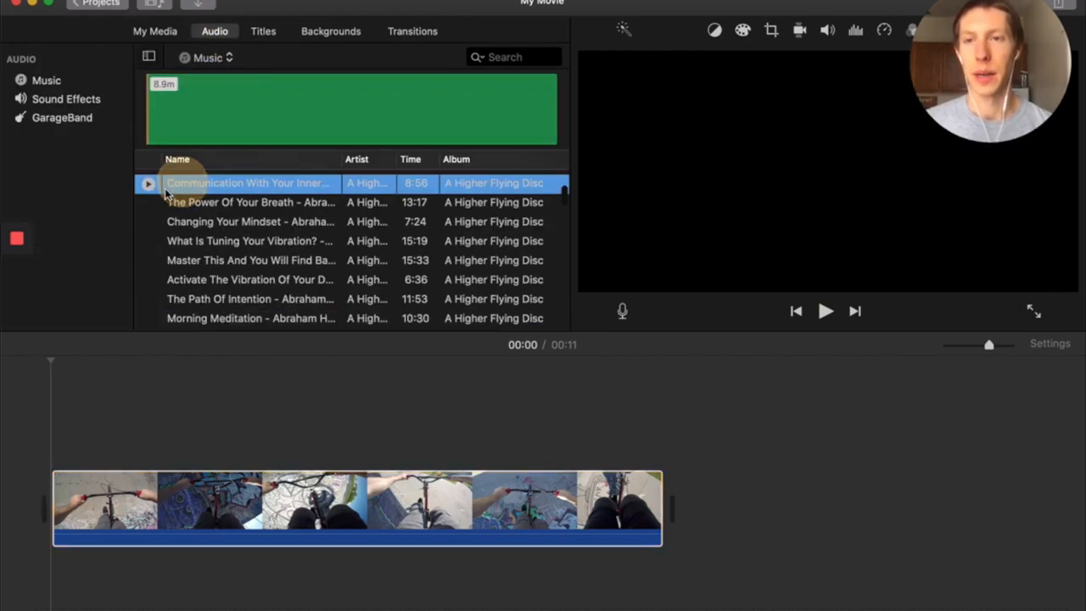
{"action": "left_click", "coordinate": [149, 183]}
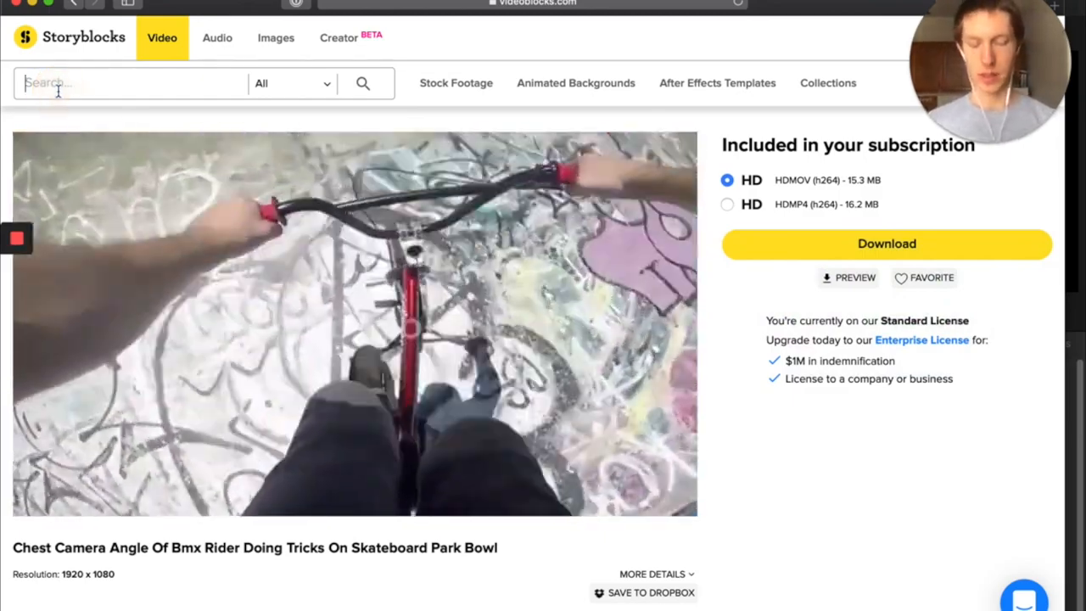
Search the Storyblocks video library for 'plane' and scroll the 5,759 results
{"action": "type", "text": "plane"}
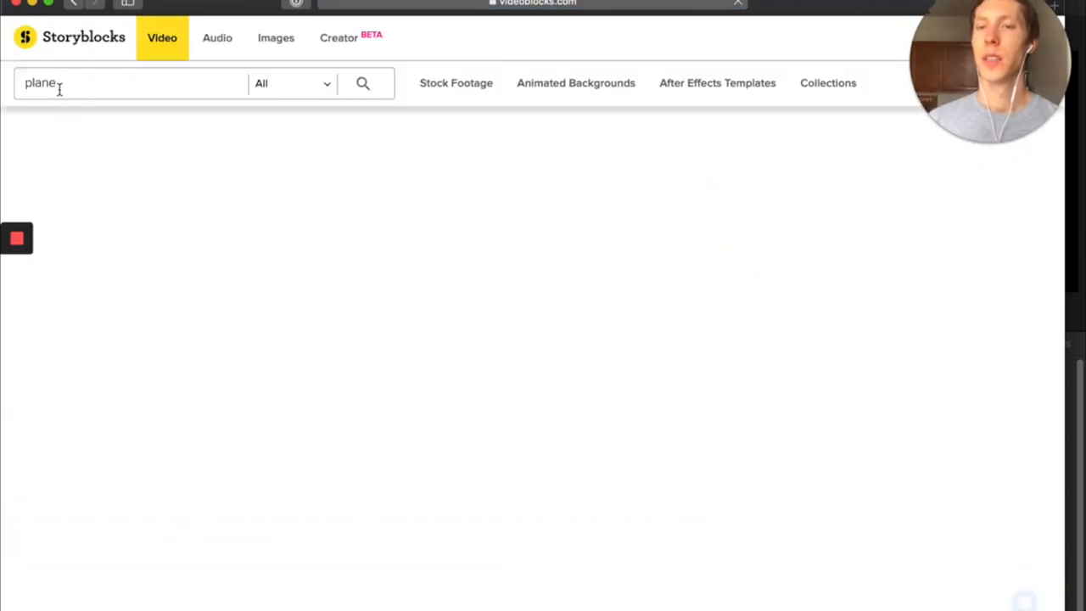
{"action": "left_click", "coordinate": [362, 83]}
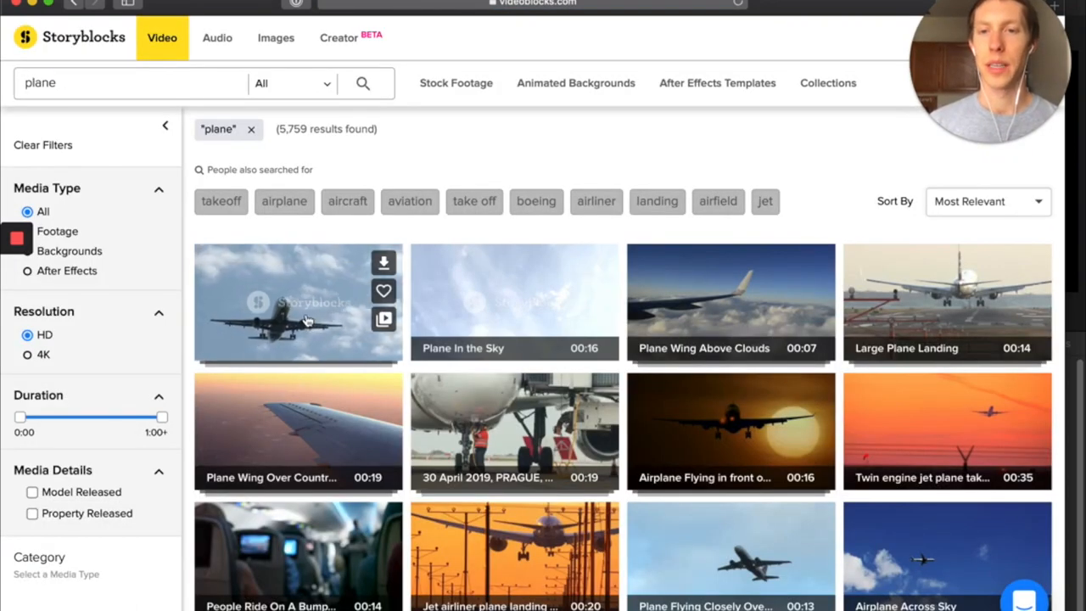
{"action": "scroll", "scroll_direction": "down", "scroll_amount": 3}
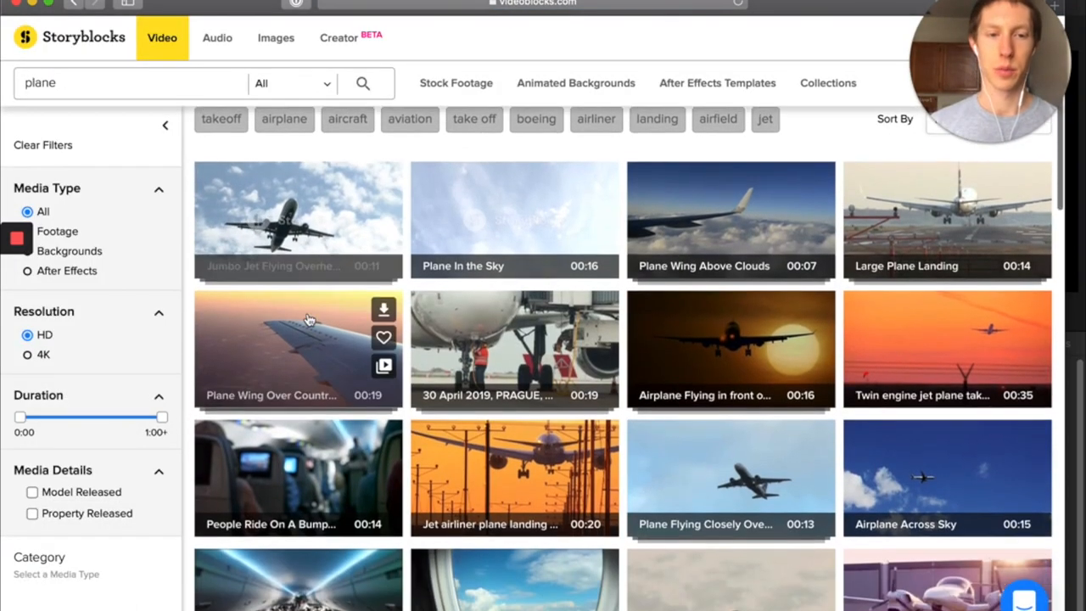
{"action": "scroll", "scroll_direction": "down", "scroll_amount": 3}
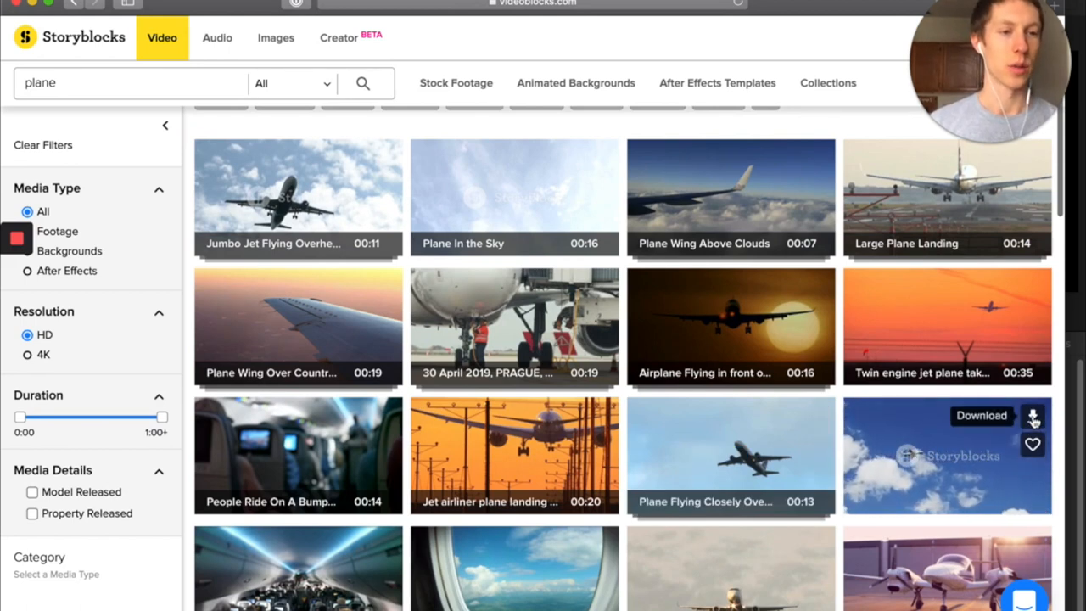
Choose the HDMP4 (H.264) 18.9 MB format for the twin engine jet plane clip
{"action": "left_click", "coordinate": [1035, 417]}
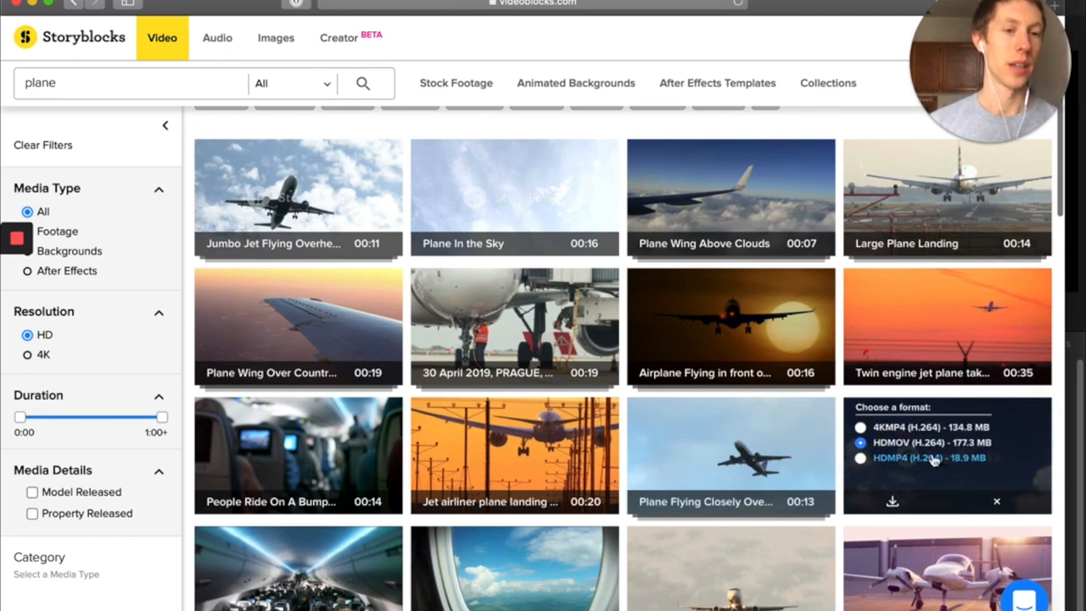
{"action": "mouse_move", "coordinate": [719, 490]}
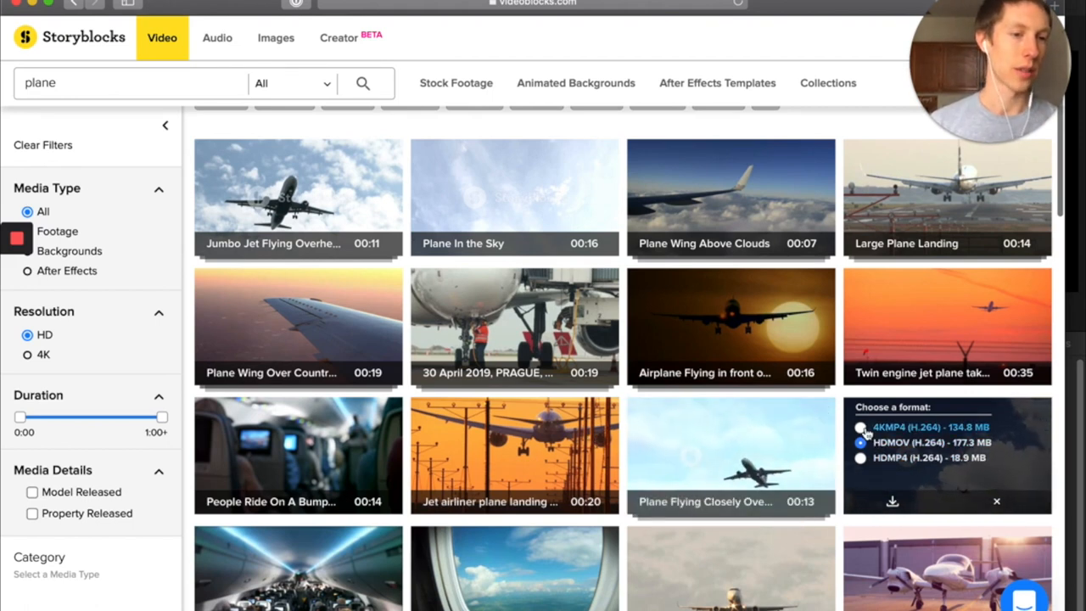
{"action": "left_click", "coordinate": [859, 429]}
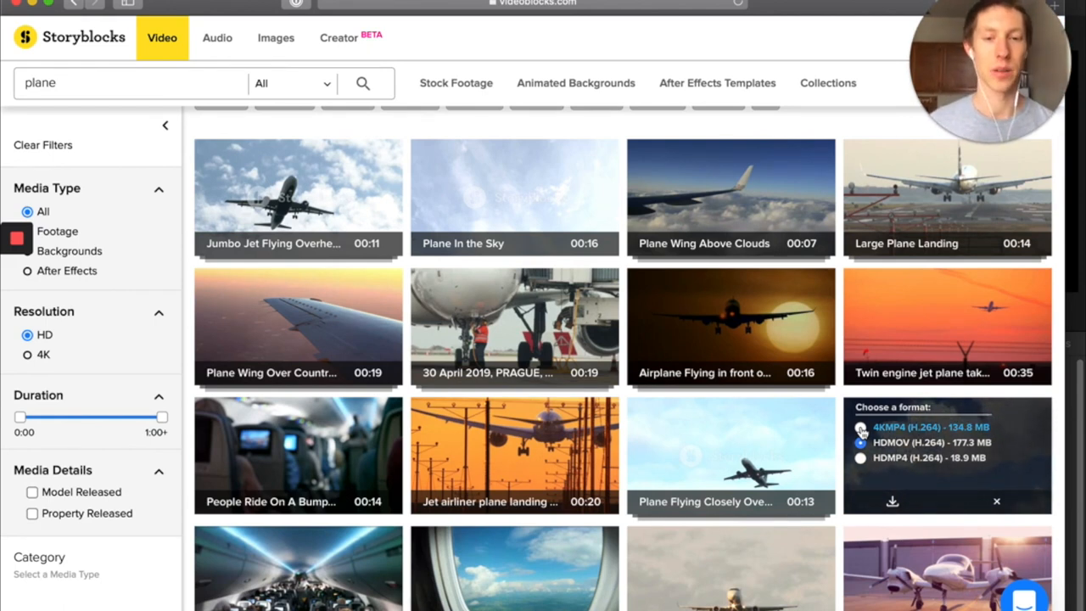
{"action": "left_click", "coordinate": [860, 442]}
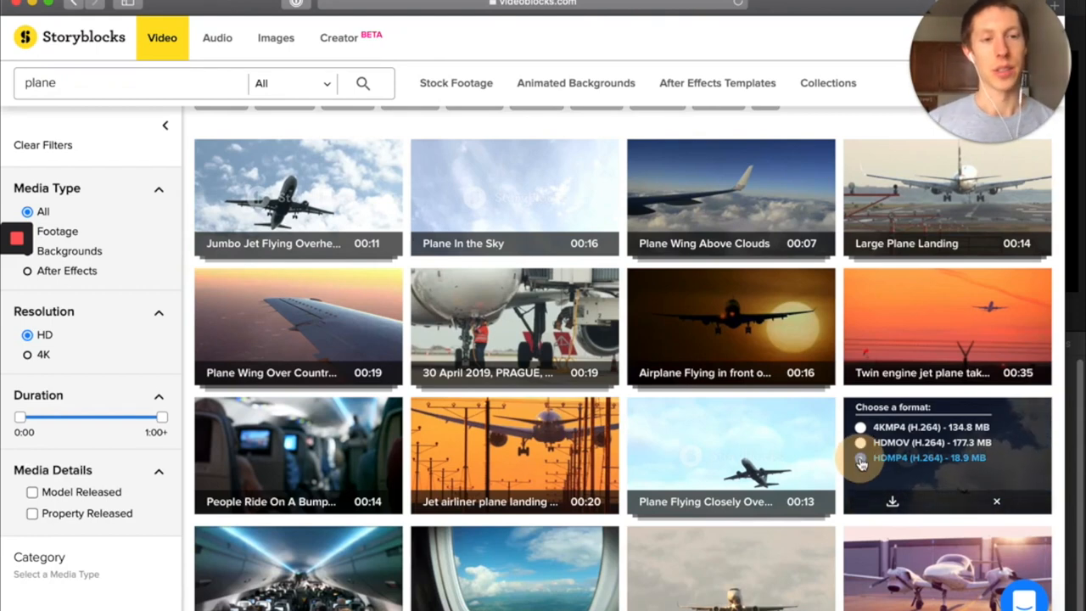
{"action": "left_click", "coordinate": [859, 458]}
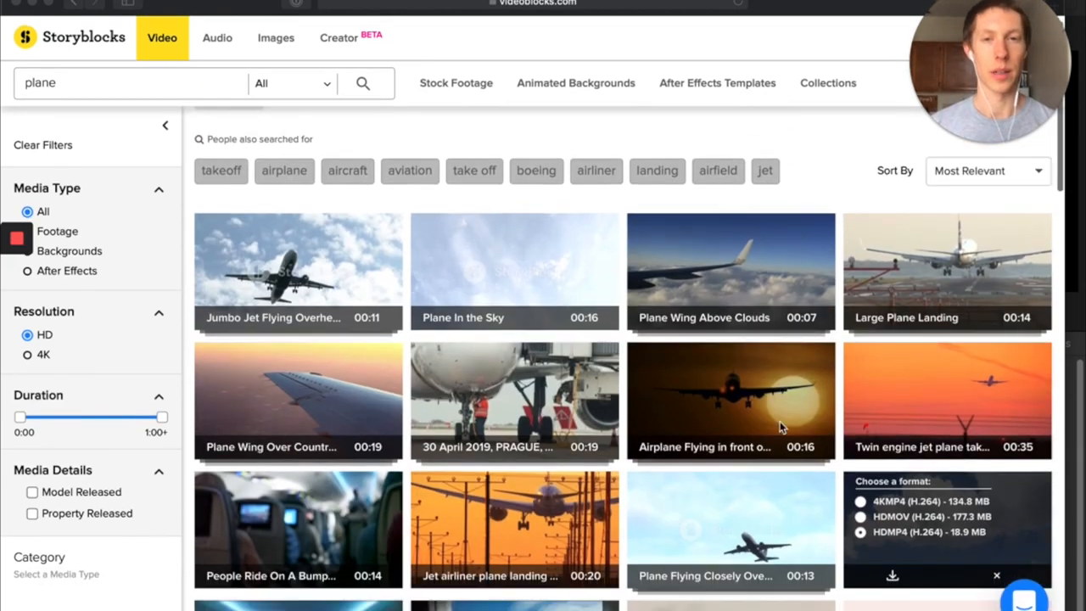
{"action": "scroll", "scroll_direction": "down", "scroll_amount": 3}
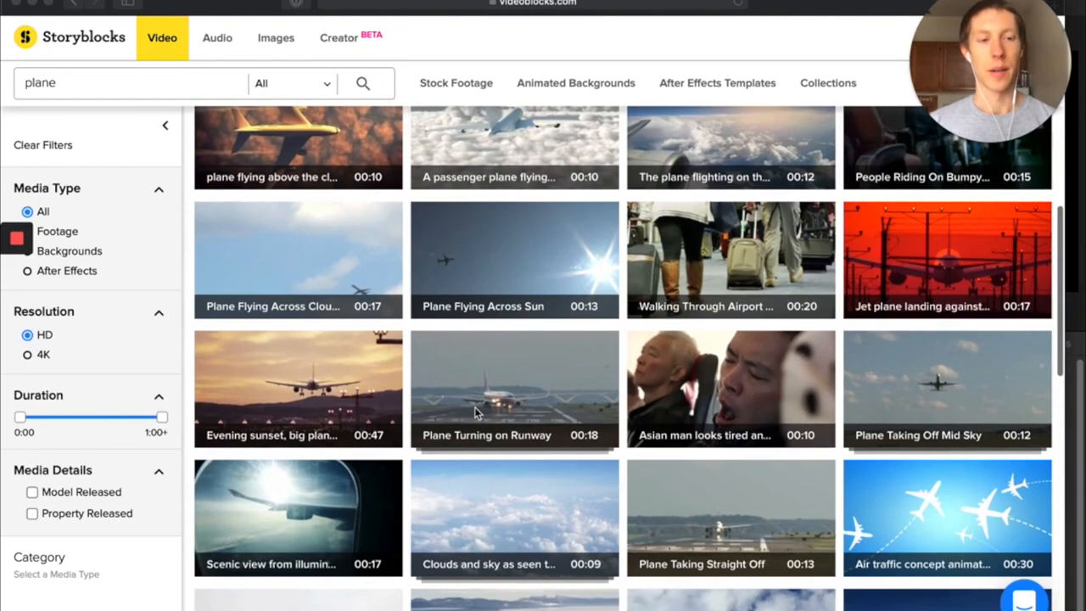
{"action": "scroll", "scroll_direction": "down", "scroll_amount": 3}
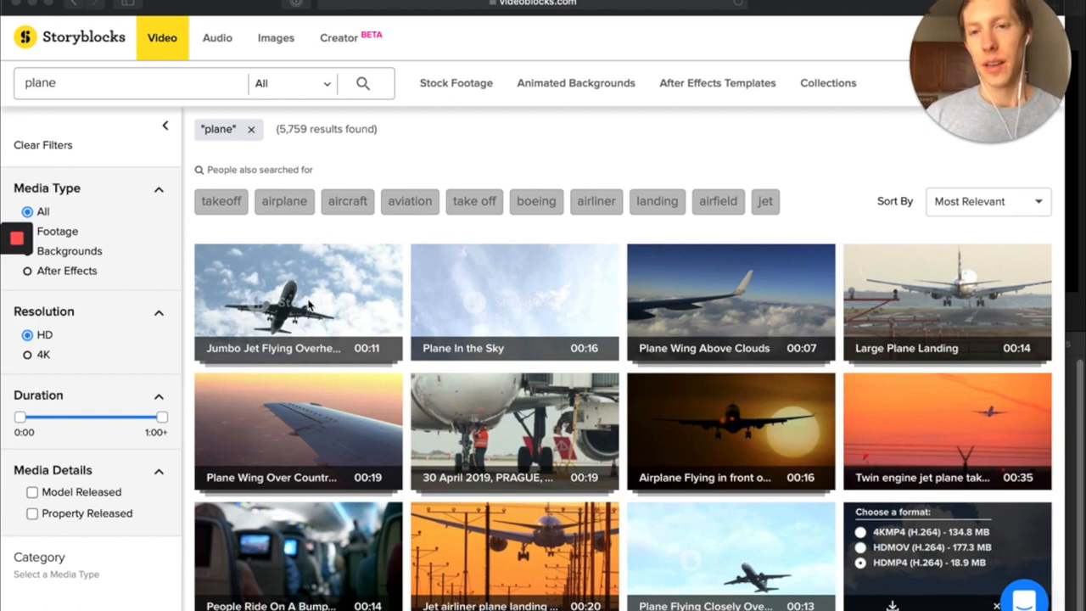
{"action": "mouse_move", "coordinate": [139, 159]}
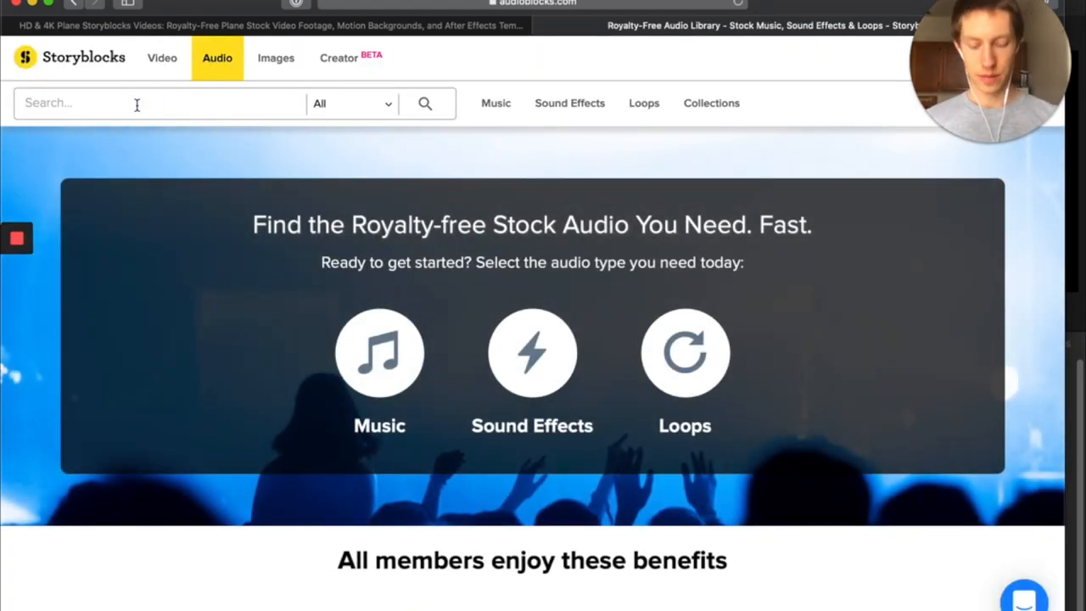
Search Storyblocks Audio for 'classical' and play then stop the Tchaikovsky waltz preview
{"action": "type", "text": "c"}
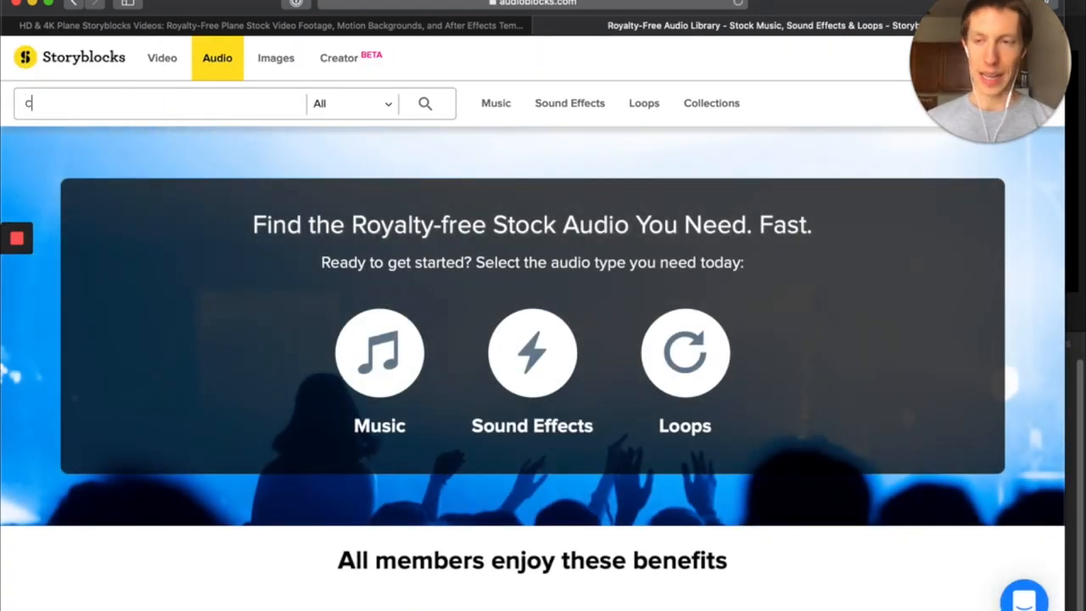
{"action": "type", "text": "lassical"}
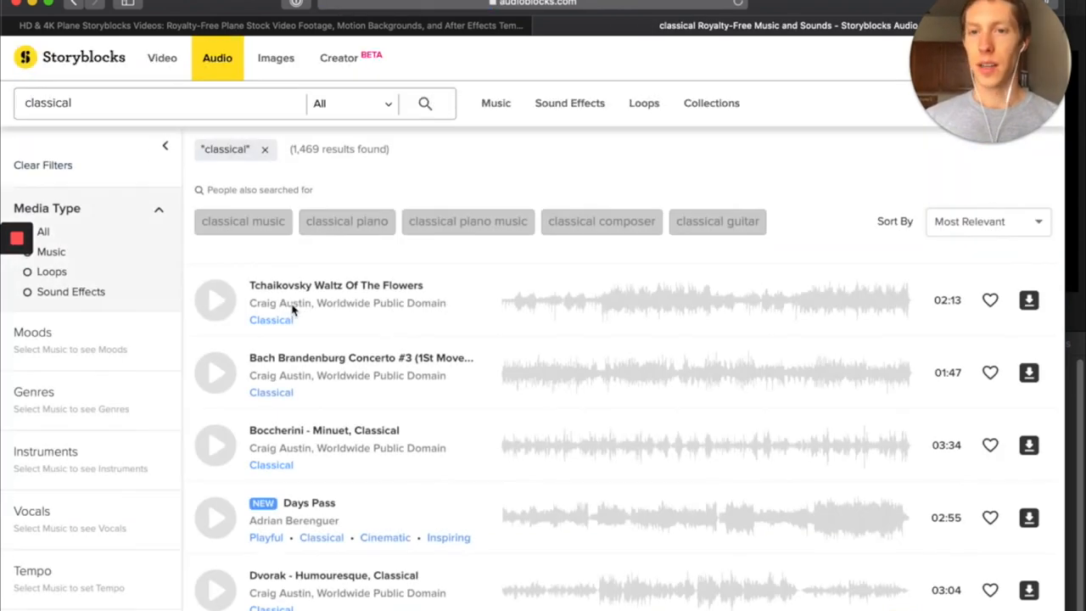
{"action": "left_click", "coordinate": [215, 299]}
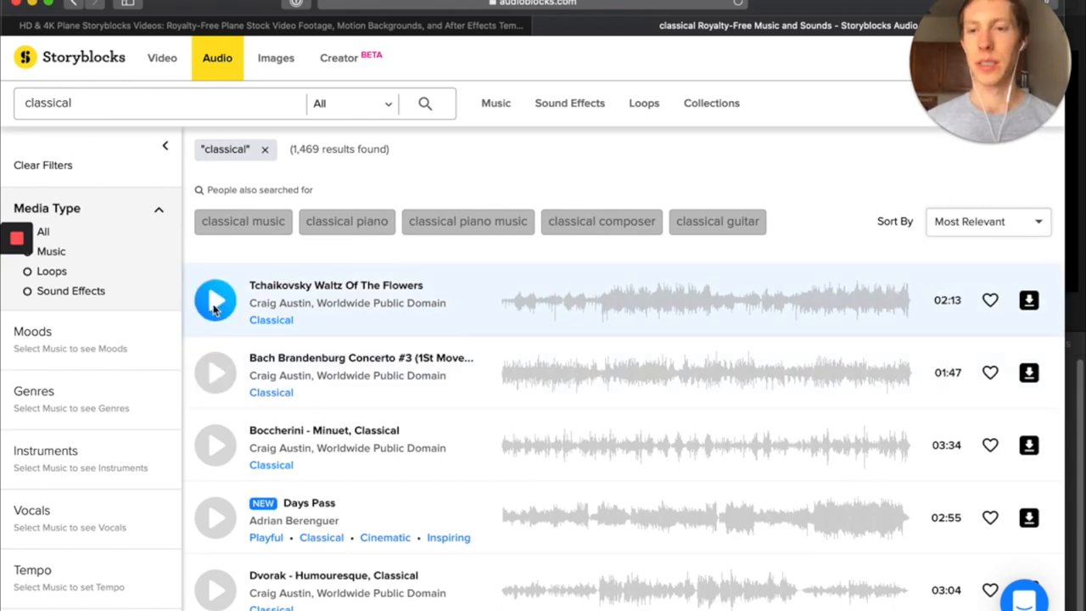
{"action": "left_click", "coordinate": [214, 300]}
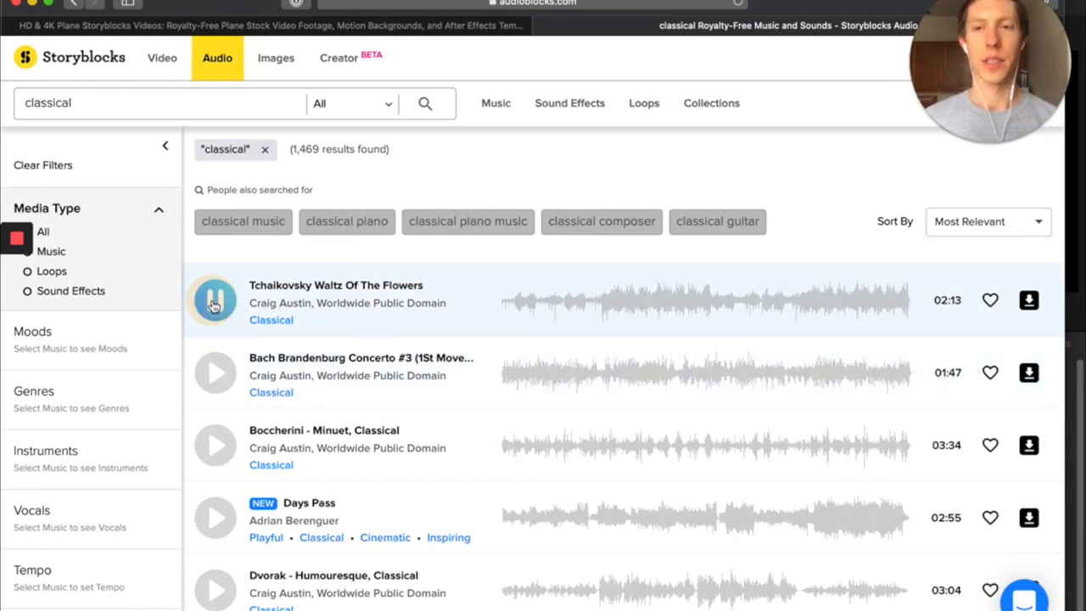
{"action": "left_click", "coordinate": [215, 300]}
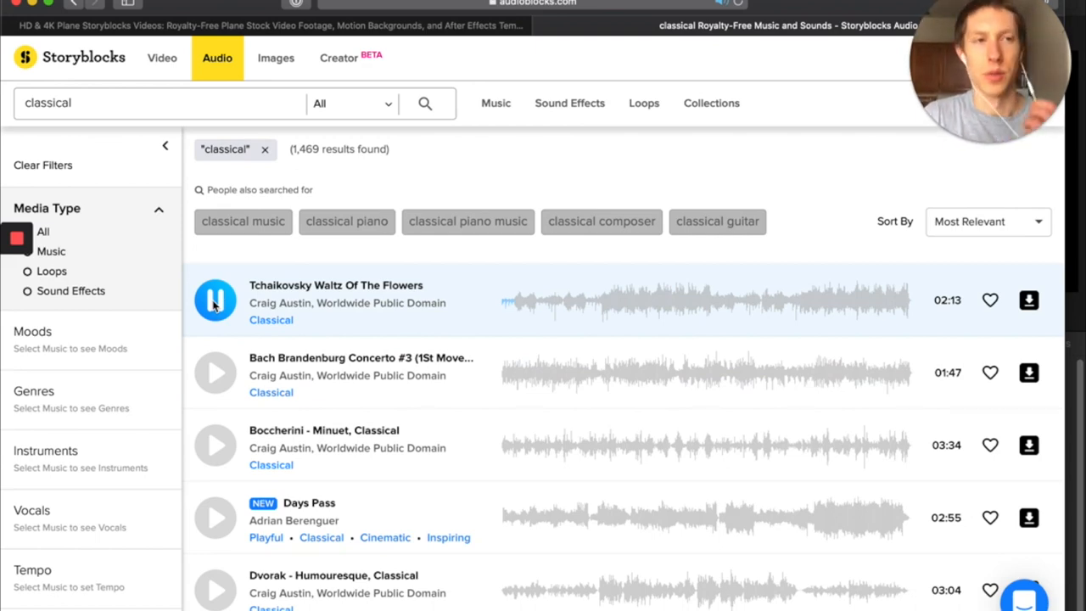
{"action": "left_click", "coordinate": [214, 299]}
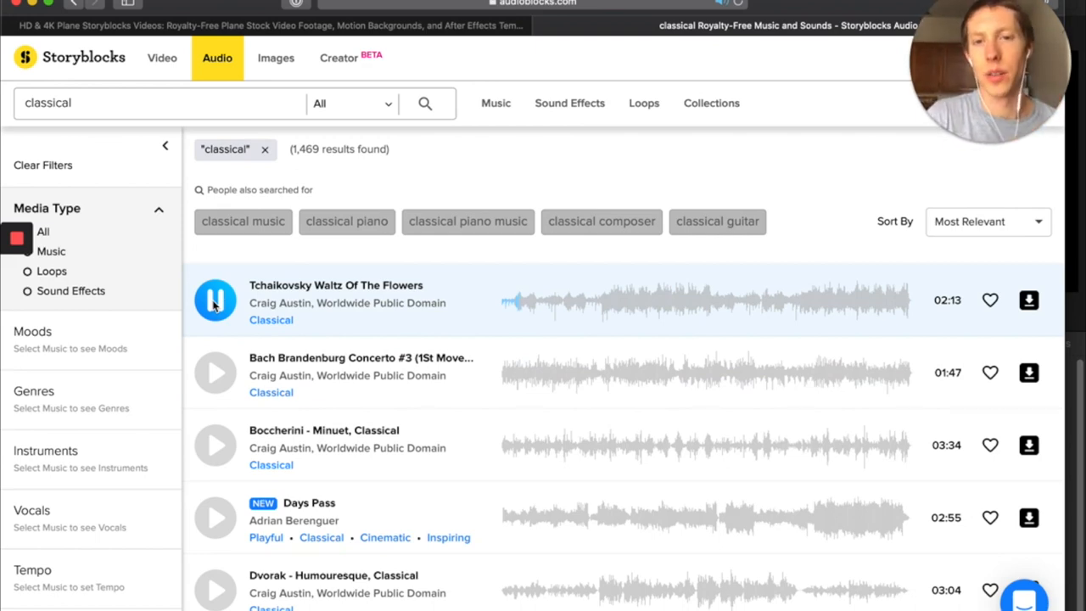
{"action": "left_click", "coordinate": [215, 300]}
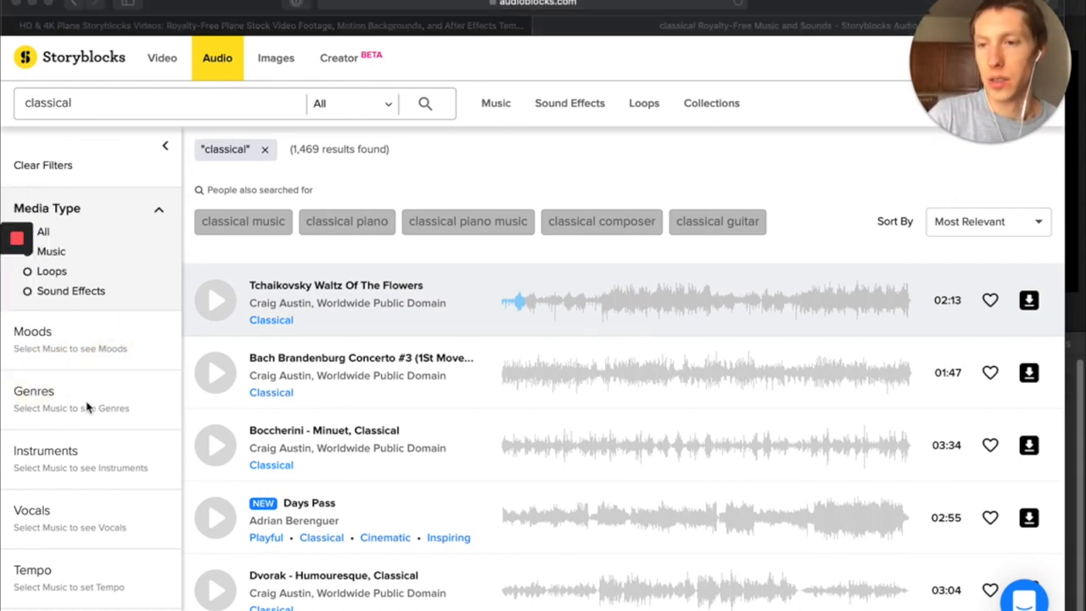
Filter the classical results with the Duration slider to tracks of 0:00–0:30, leaving 273 tracks
{"action": "scroll", "scroll_direction": "down", "scroll_amount": 3}
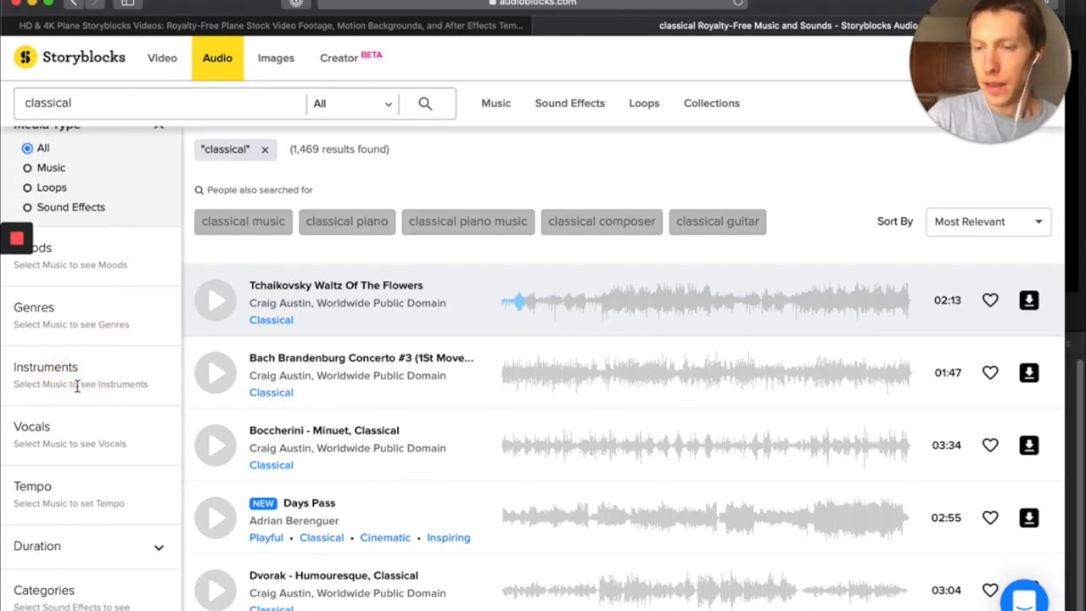
{"action": "scroll", "scroll_direction": "down", "scroll_amount": 3}
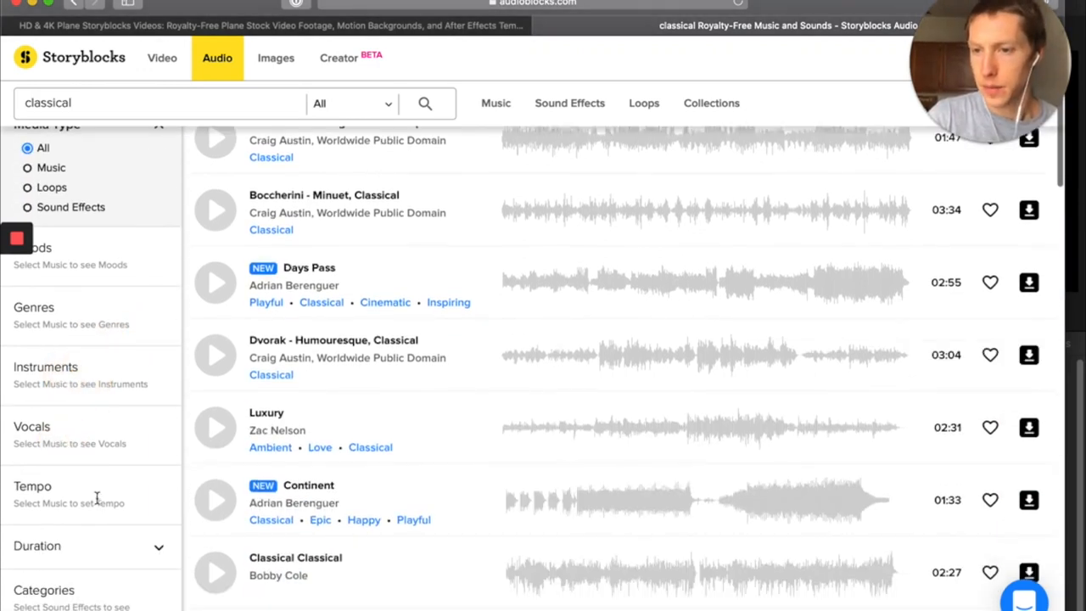
{"action": "left_click", "coordinate": [38, 547]}
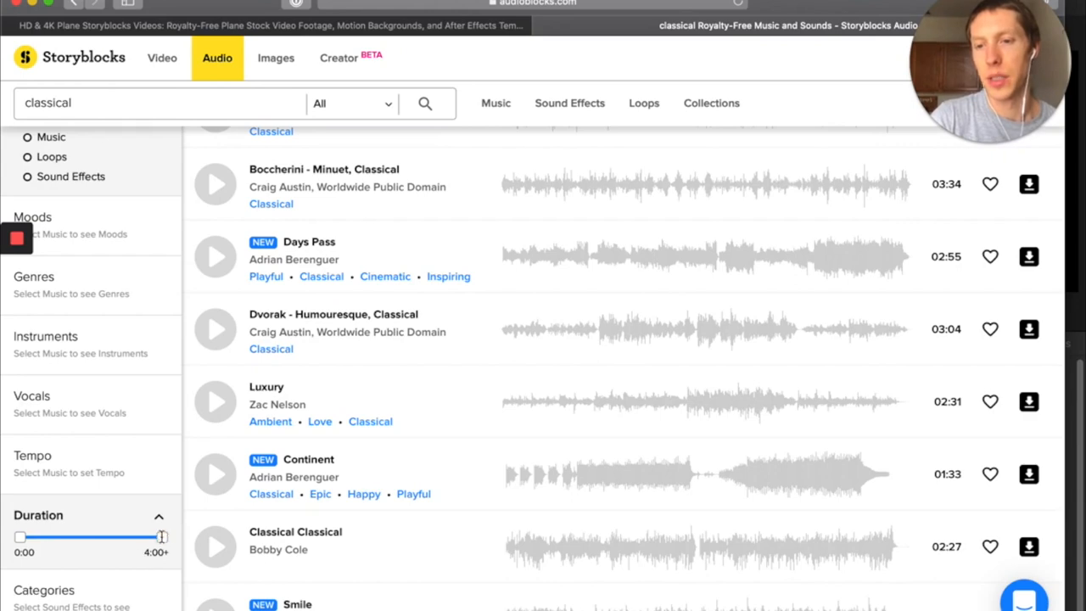
{"action": "left_click_drag", "start_coordinate": [163, 536], "coordinate": [37, 536]}
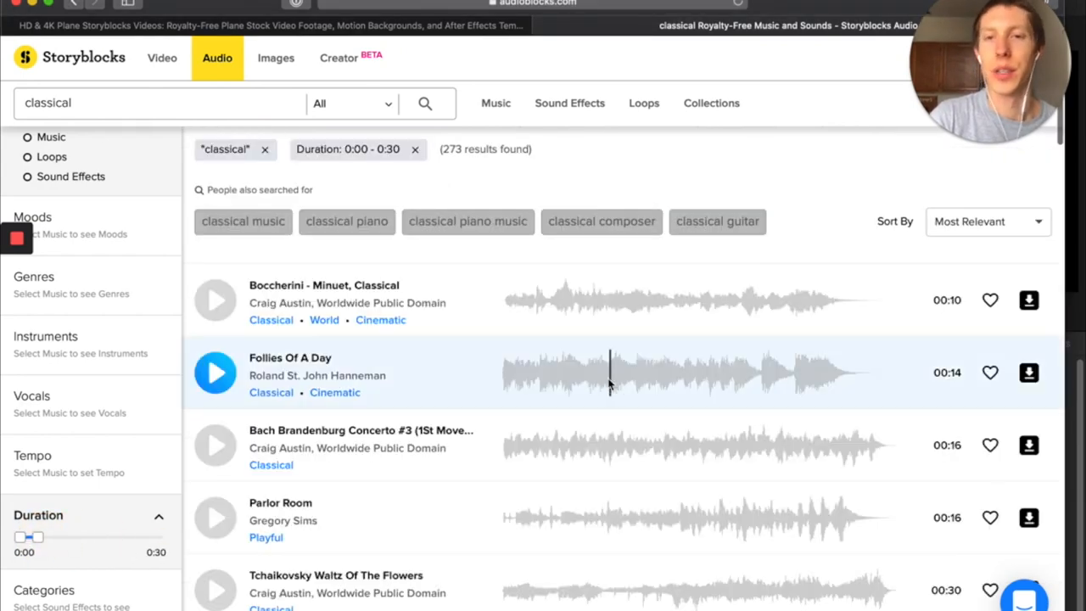
{"action": "scroll", "scroll_direction": "down", "scroll_amount": 3}
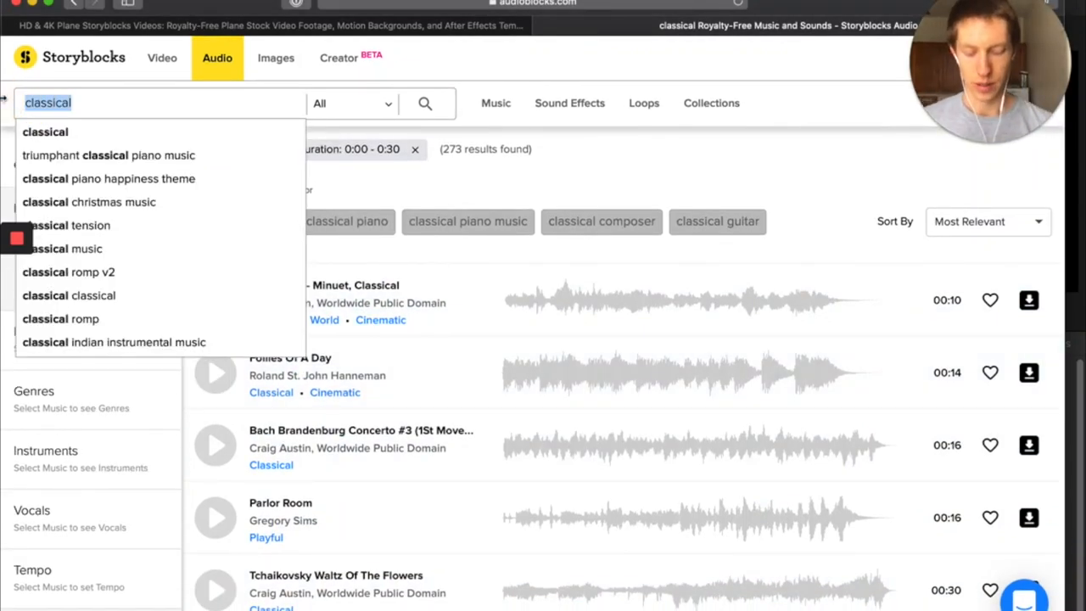
Search 'plane taking off', preview Small Jet Plane Take Off and download it as MP3, allowing the Safari prompt
{"action": "type", "text": "plane taking off"}
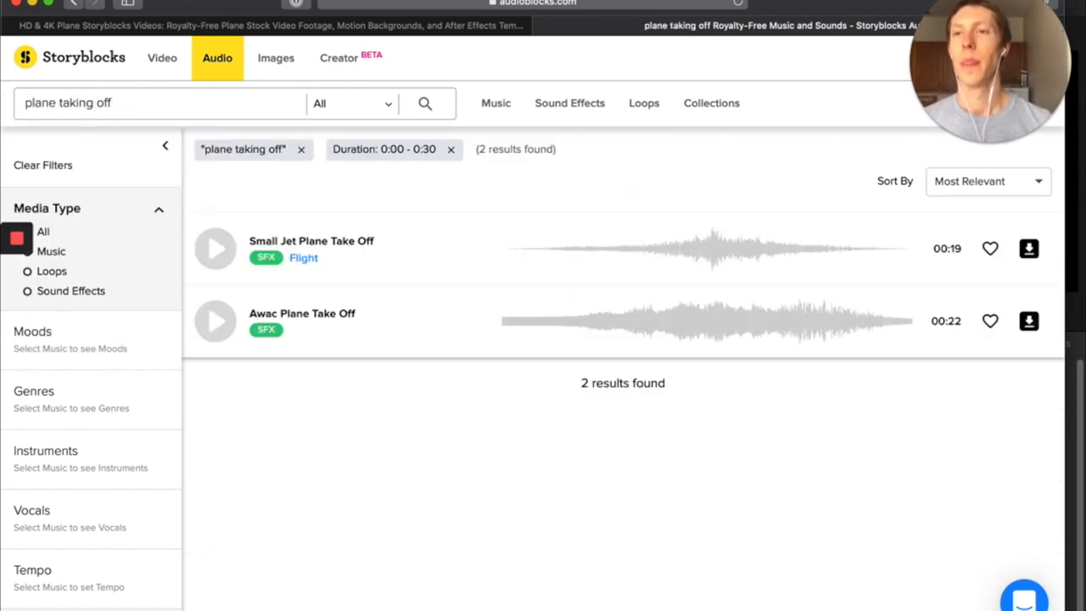
{"action": "left_click", "coordinate": [215, 247]}
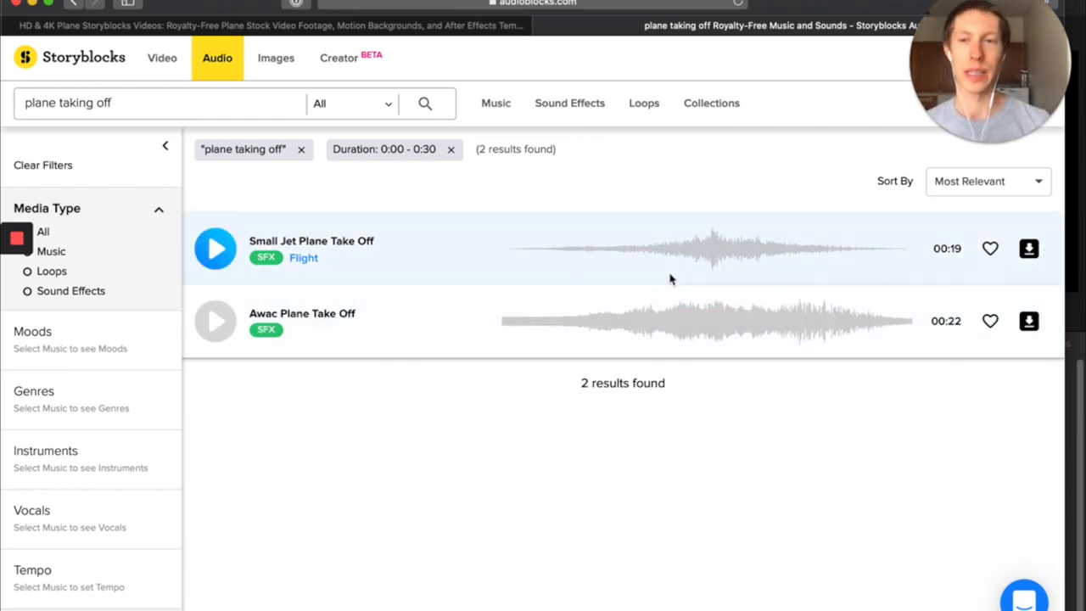
{"action": "left_click", "coordinate": [1027, 247]}
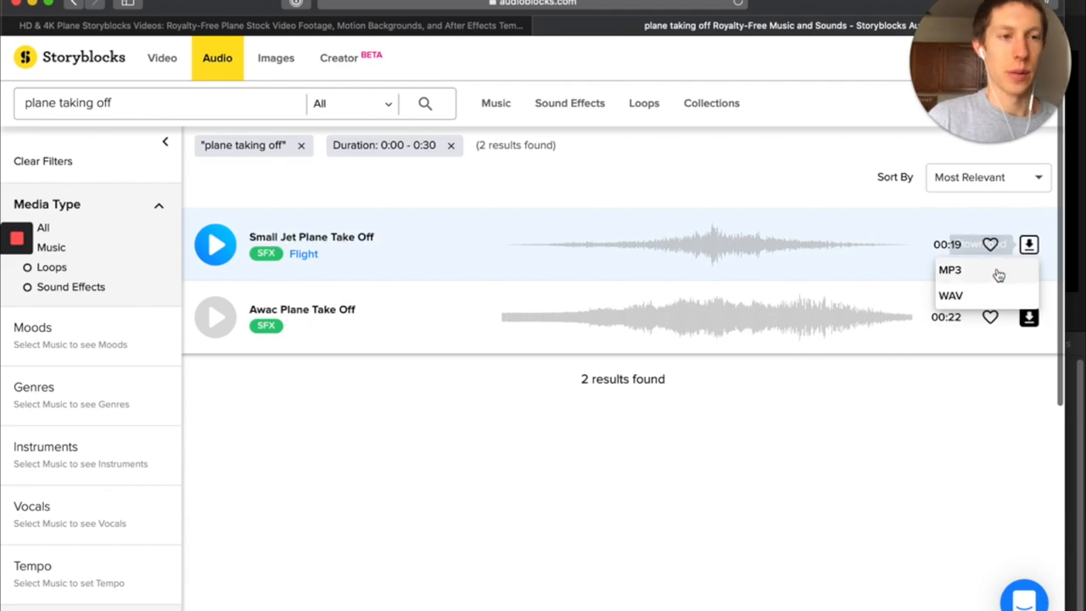
{"action": "left_click", "coordinate": [952, 270]}
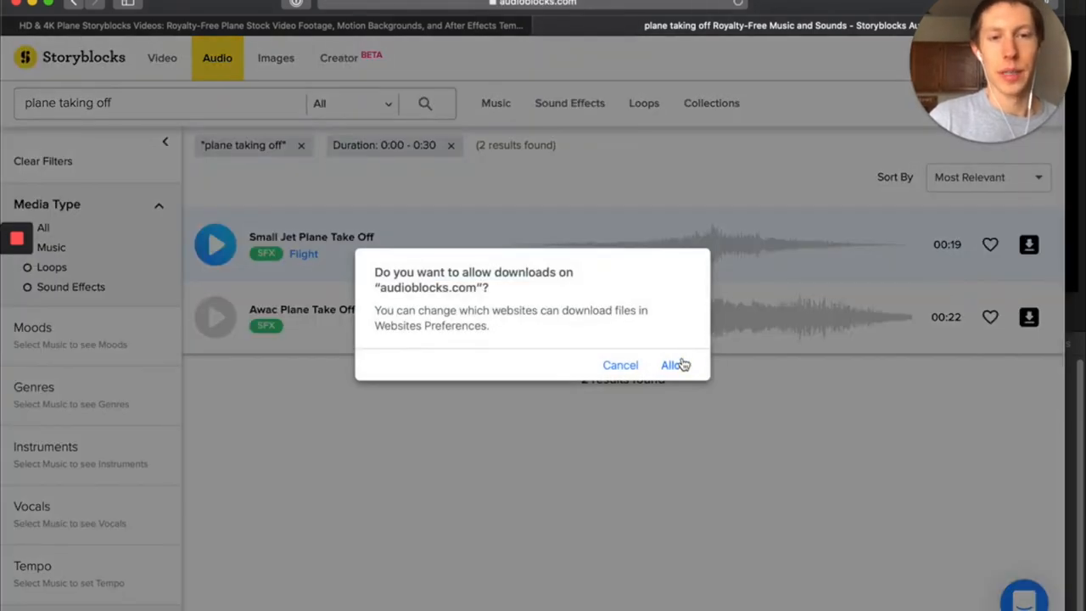
{"action": "left_click", "coordinate": [671, 365]}
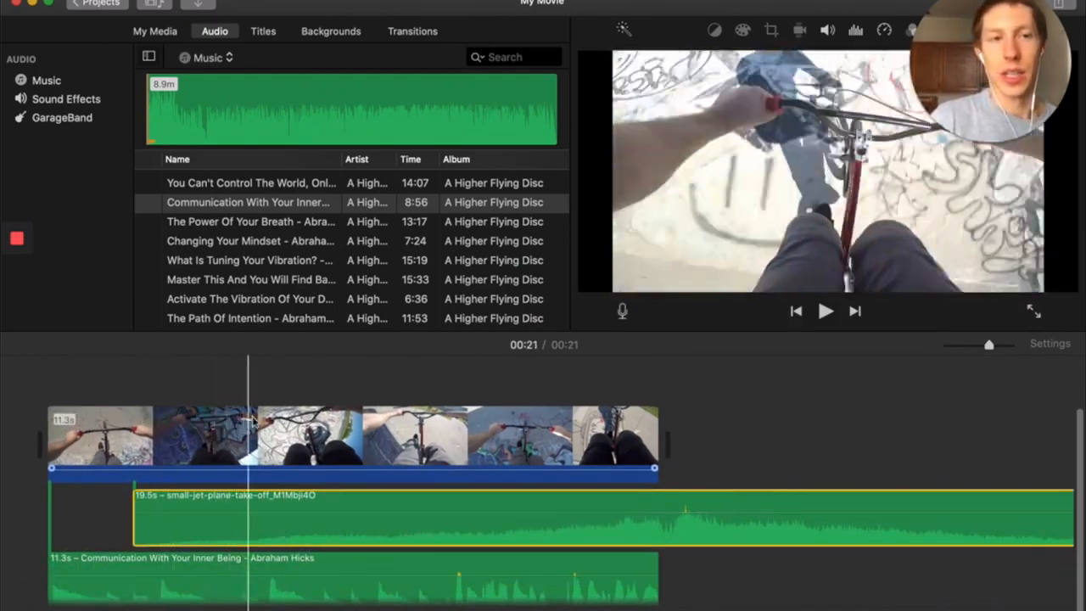
Deselect the jet take-off sound clip on the iMovie timeline, leaving it above the music track
{"action": "left_click", "coordinate": [587, 438]}
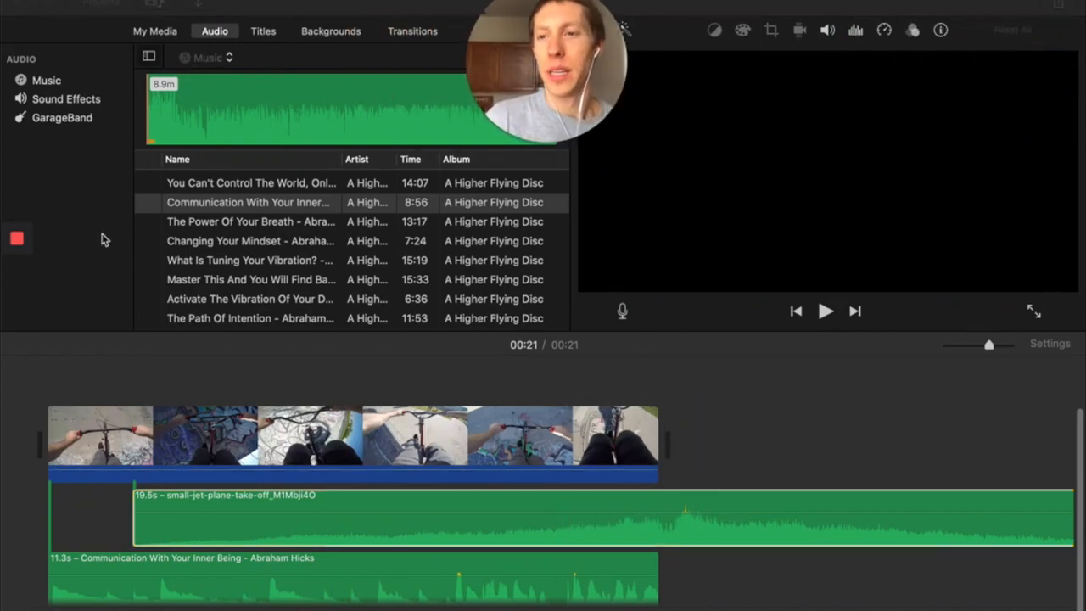
{"action": "left_click", "coordinate": [17, 239]}
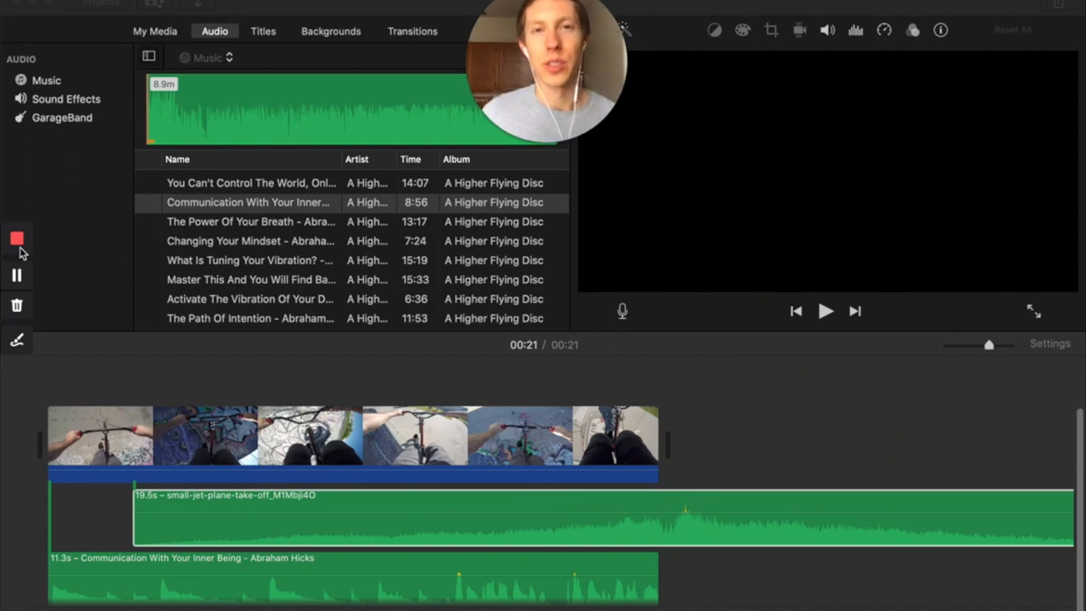